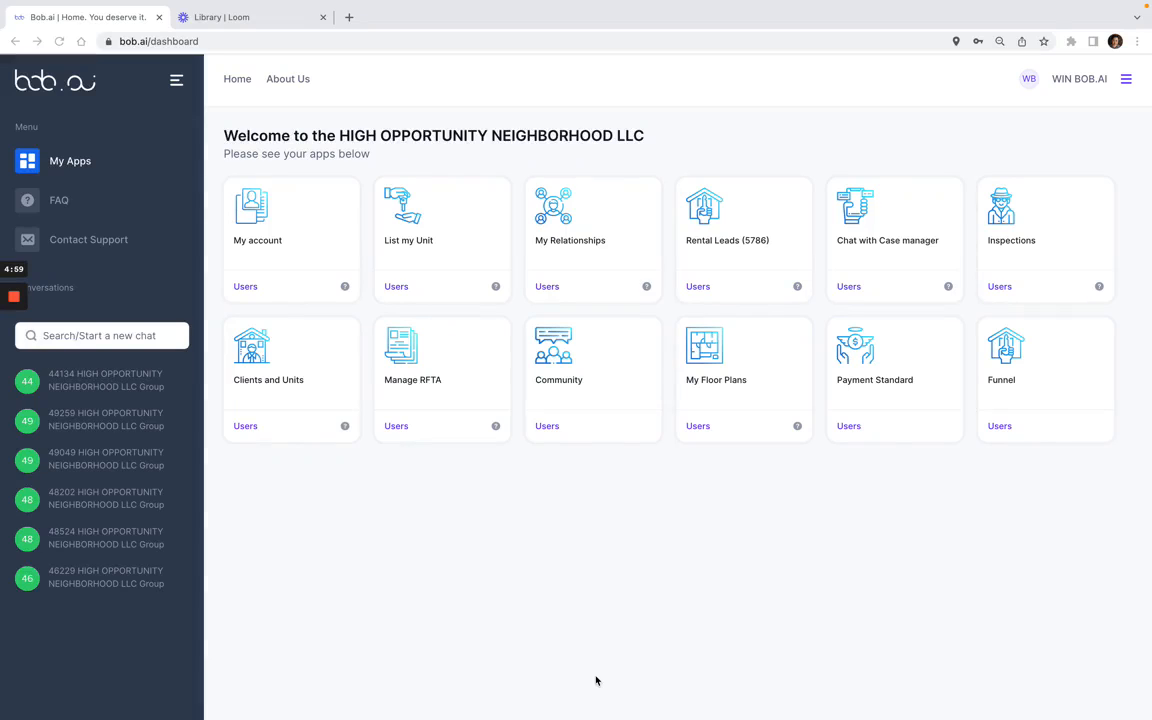
mouse_move(449, 258)
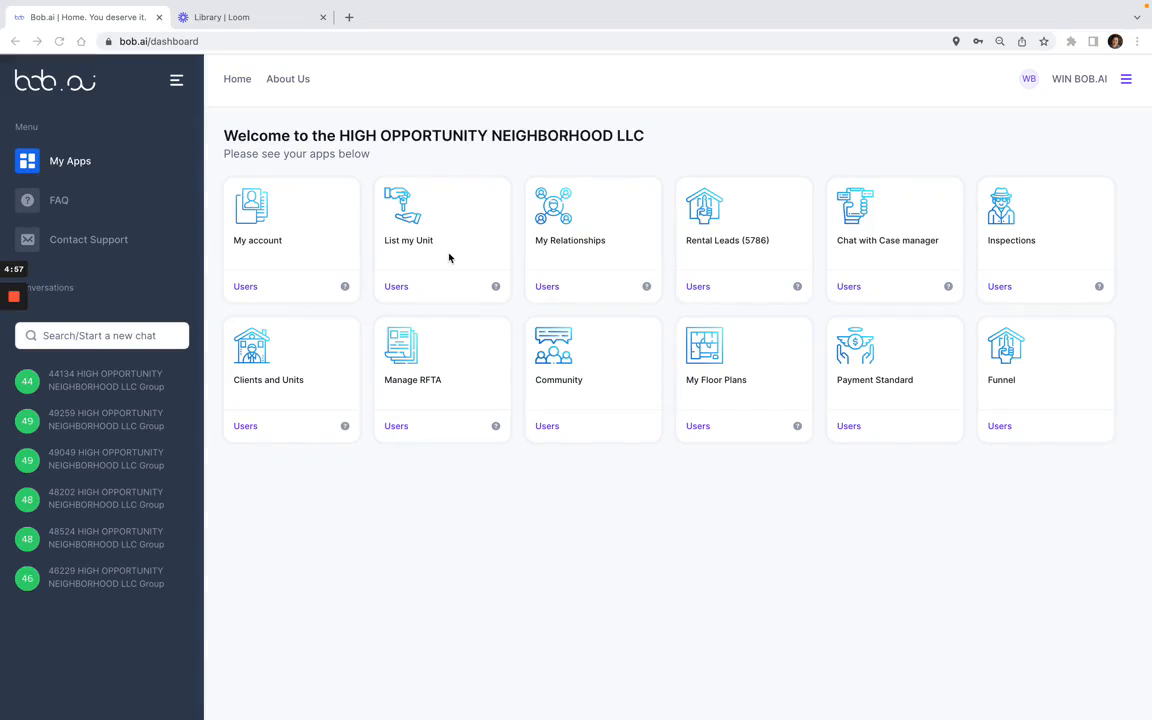
mouse_move(493, 504)
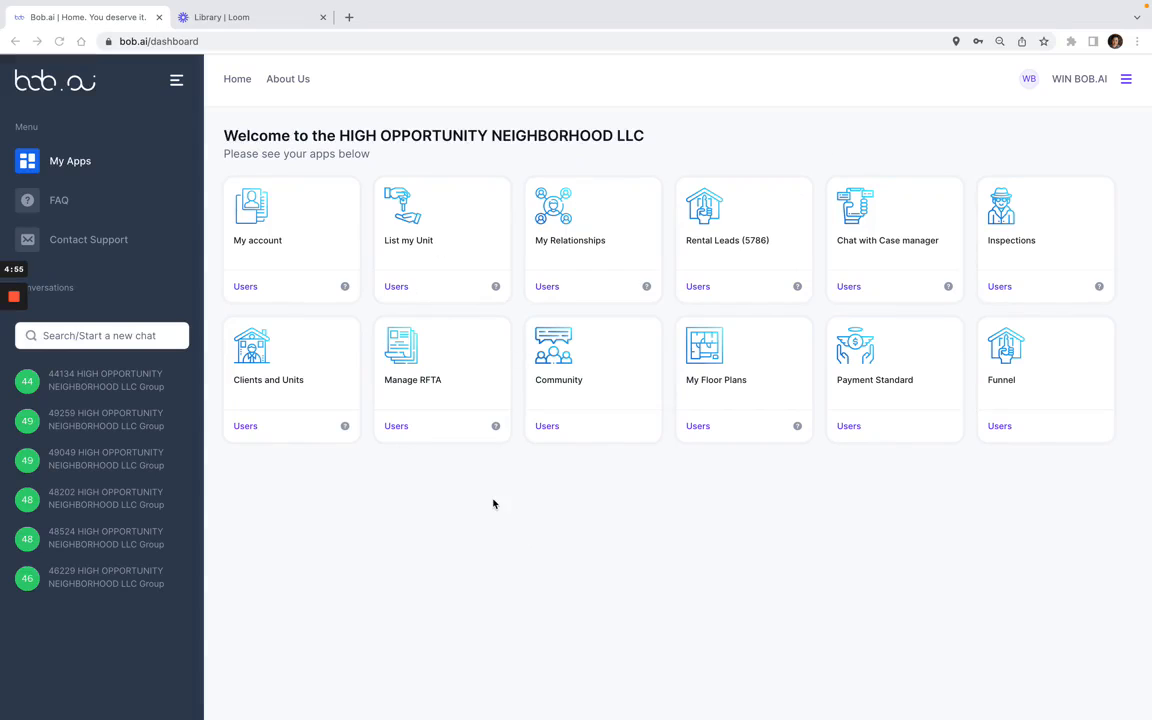
mouse_move(476, 260)
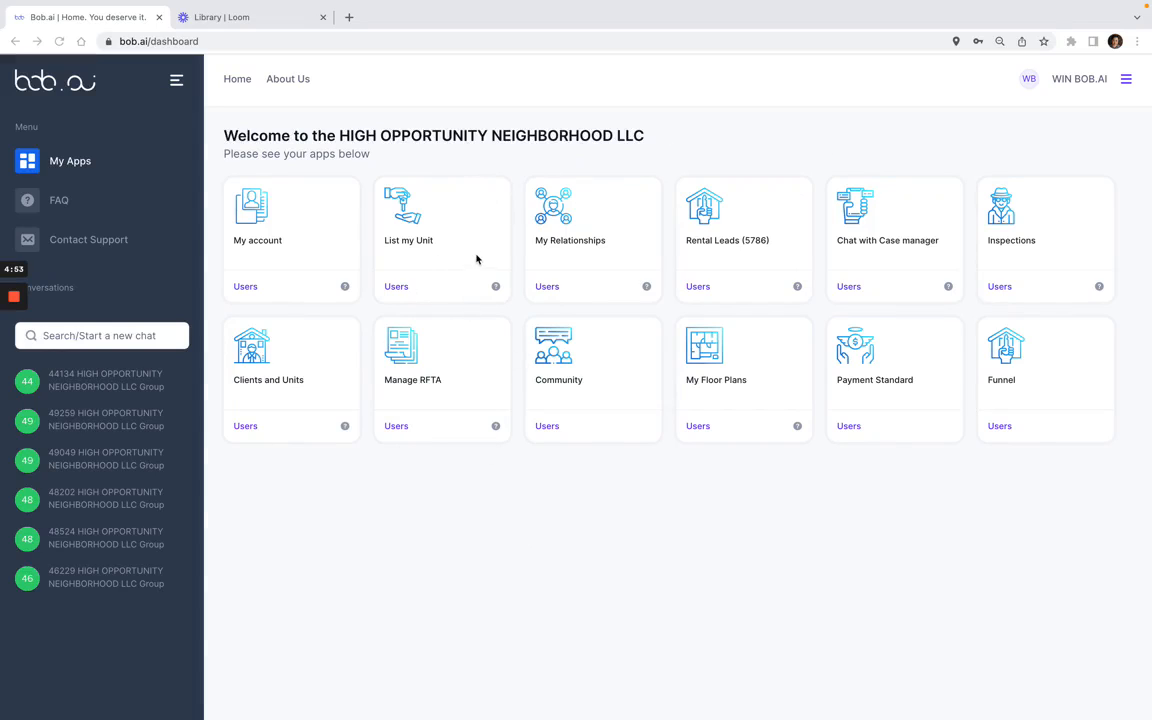
mouse_move(424, 246)
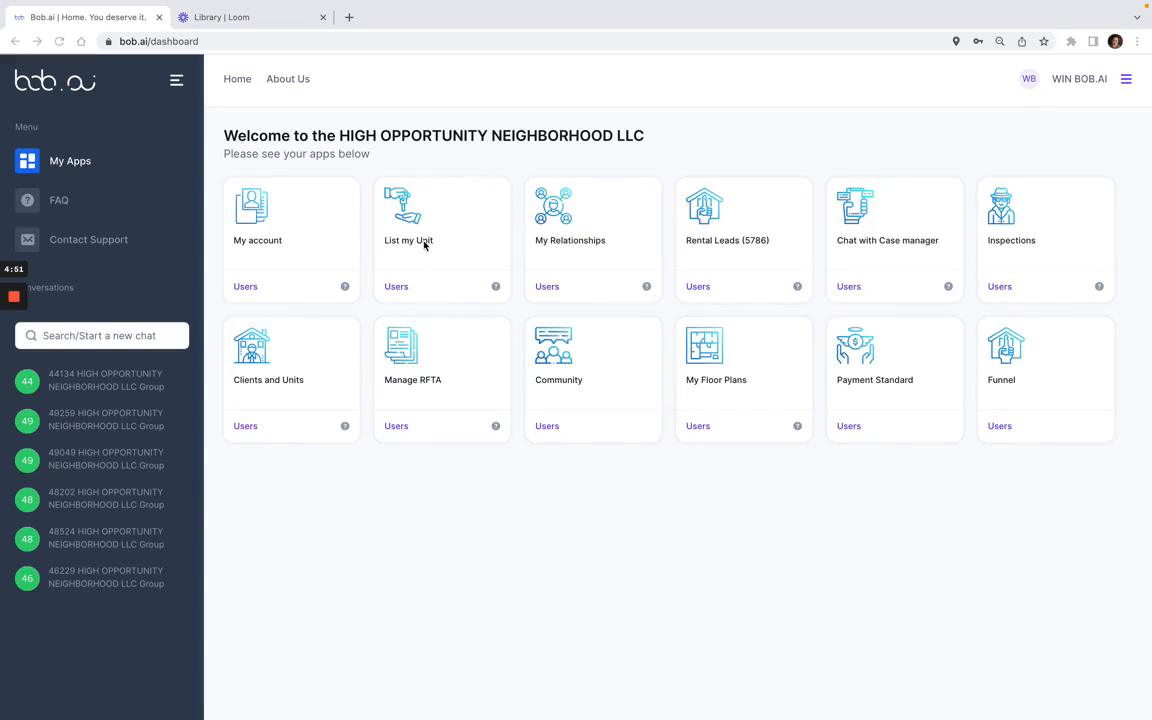
Step: Open the List my Unit form and enter $4,125 monthly rent with 5 bedrooms
left_click(408, 215)
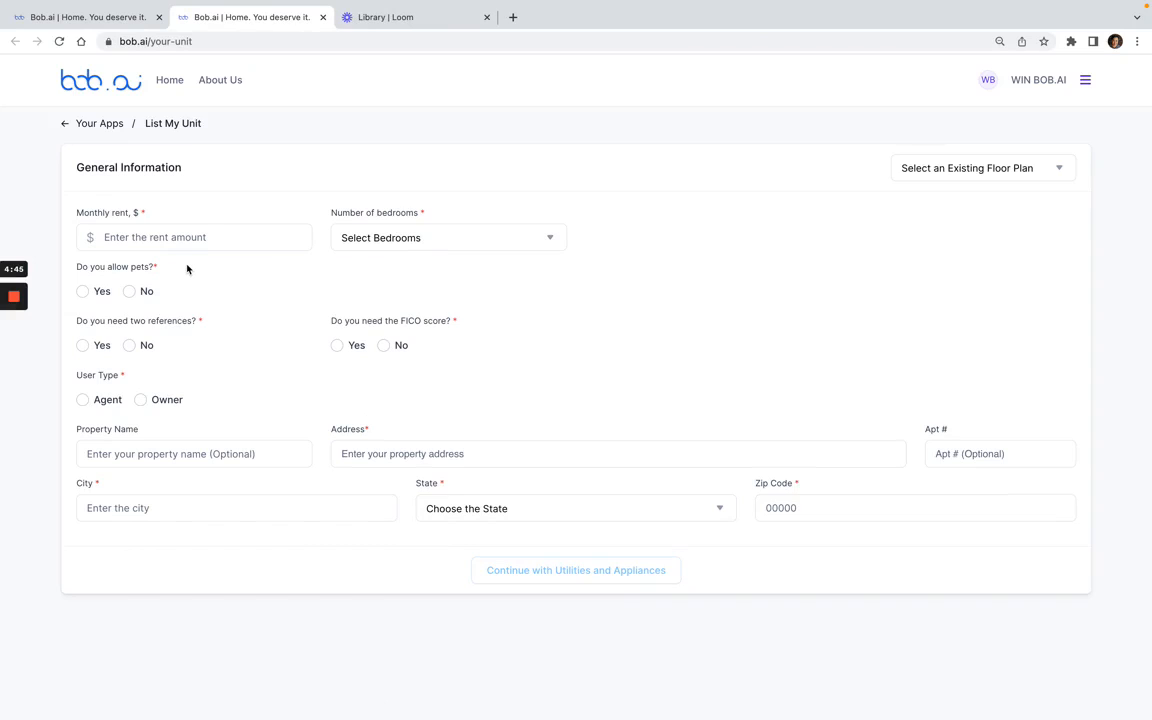
left_click(194, 237)
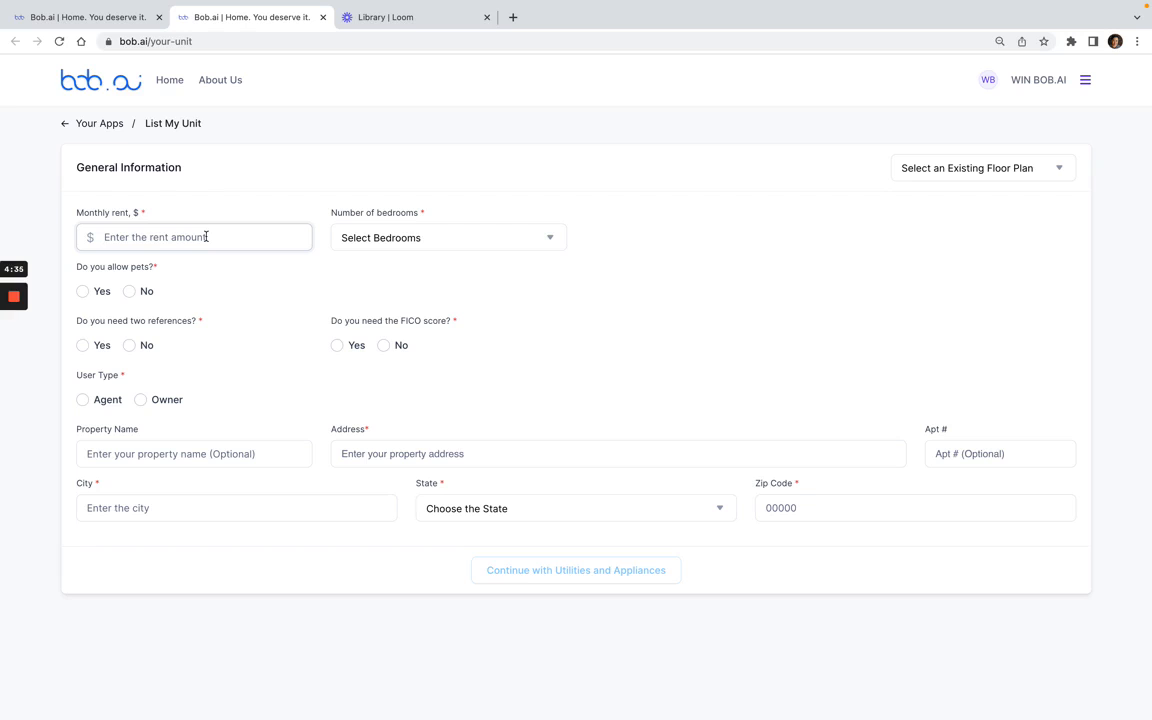
type("41")
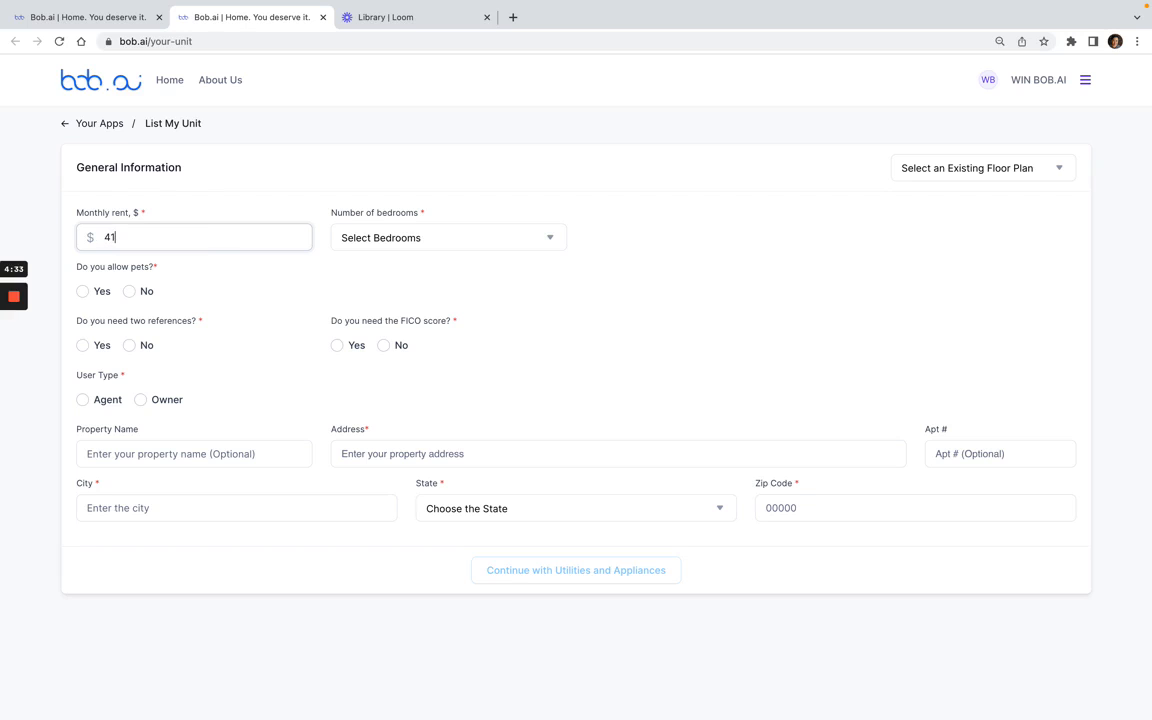
left_click(447, 237)
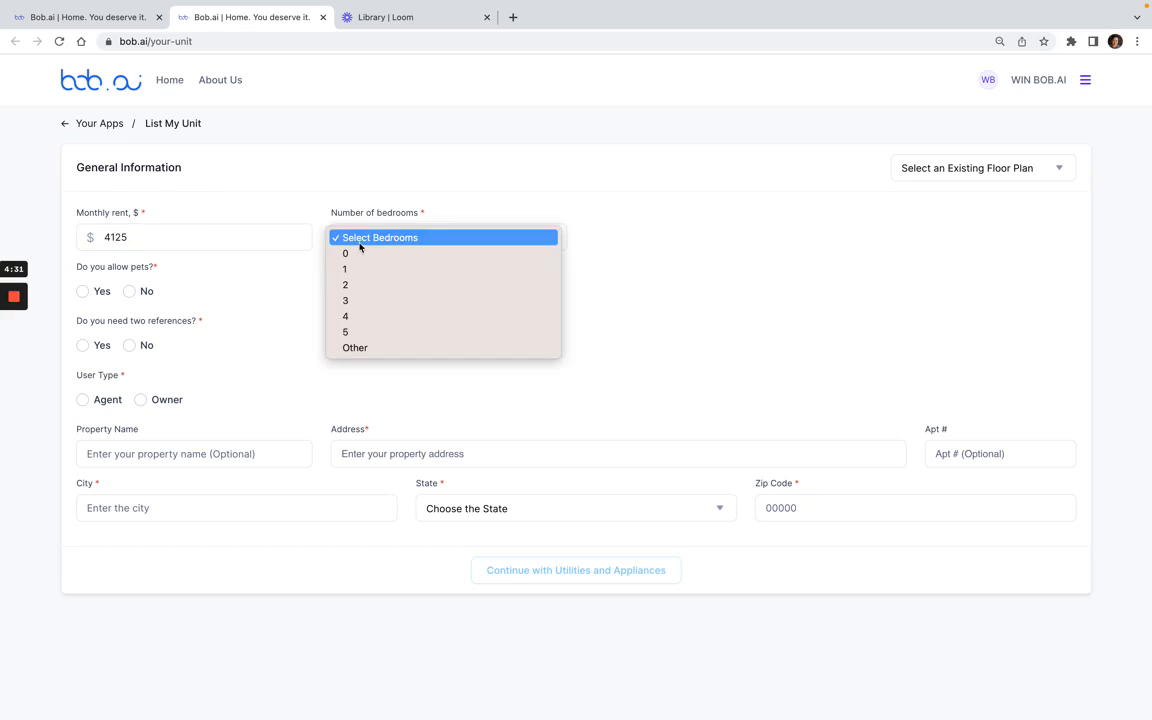
left_click(345, 331)
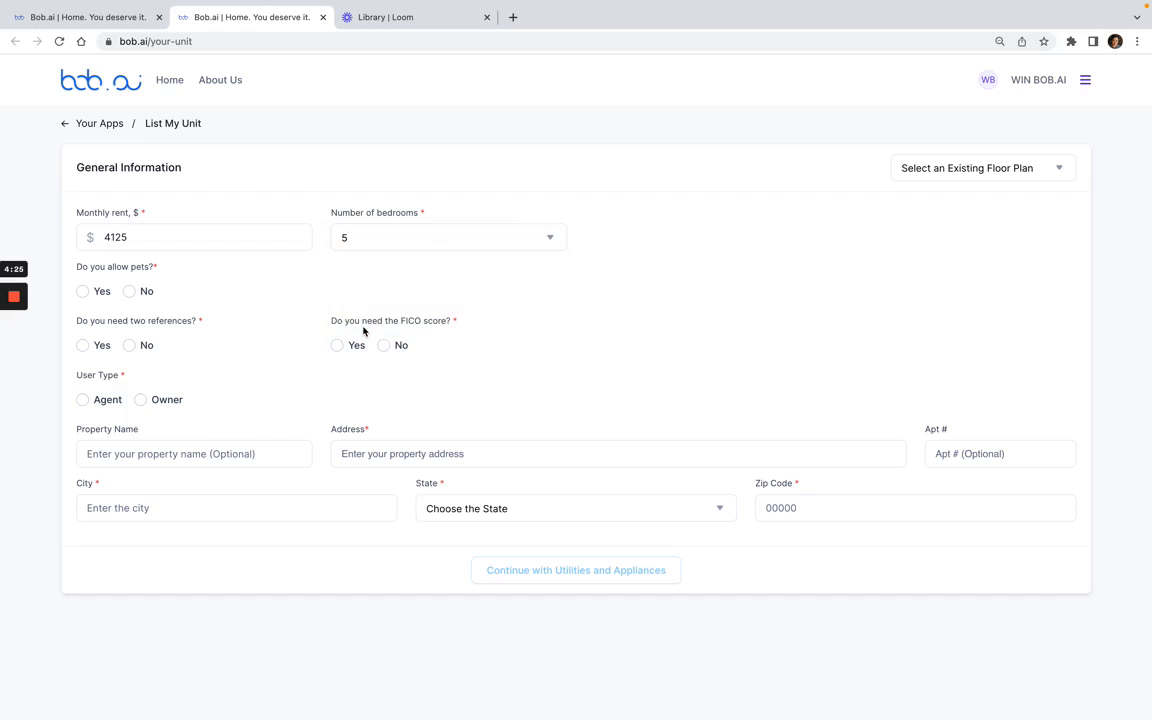
mouse_move(212, 288)
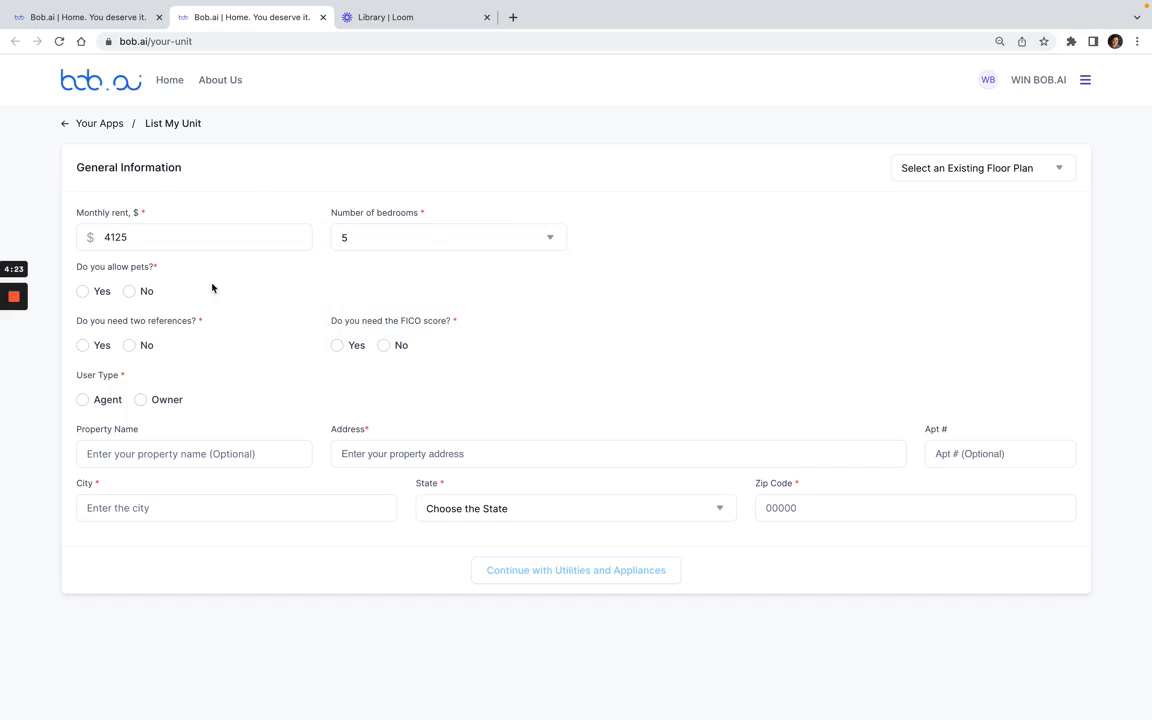
Step: Allow pets with a $500 deposit and no weight restriction
left_click(82, 291)
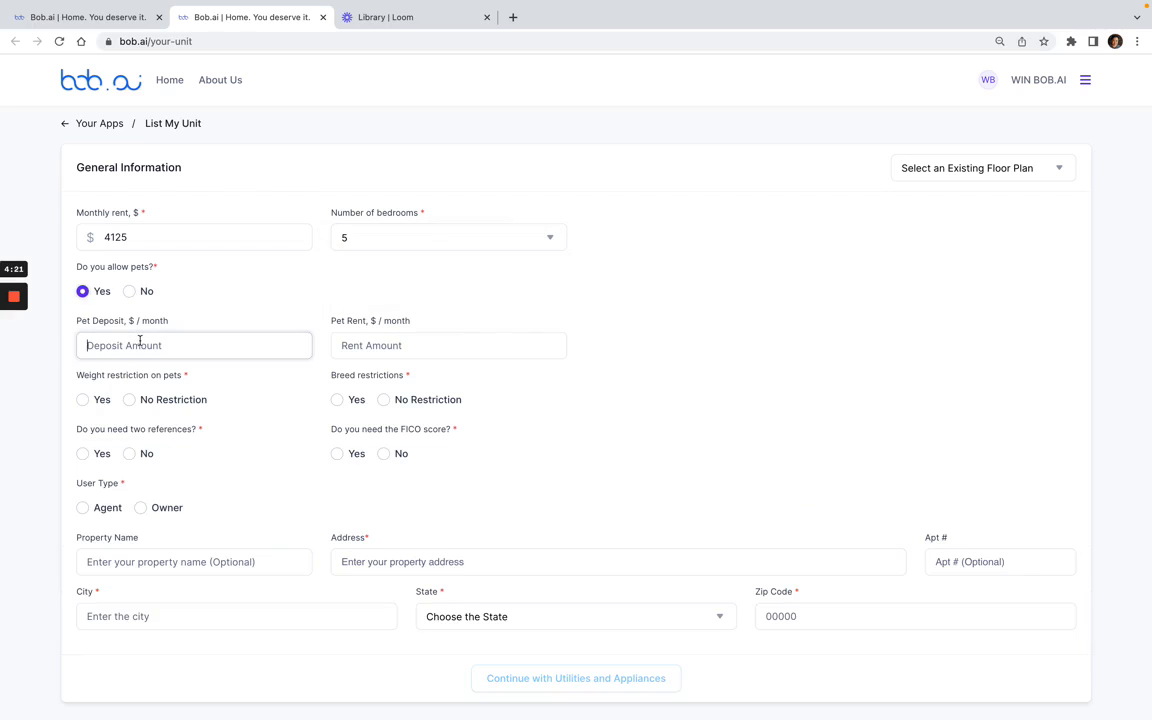
type("500")
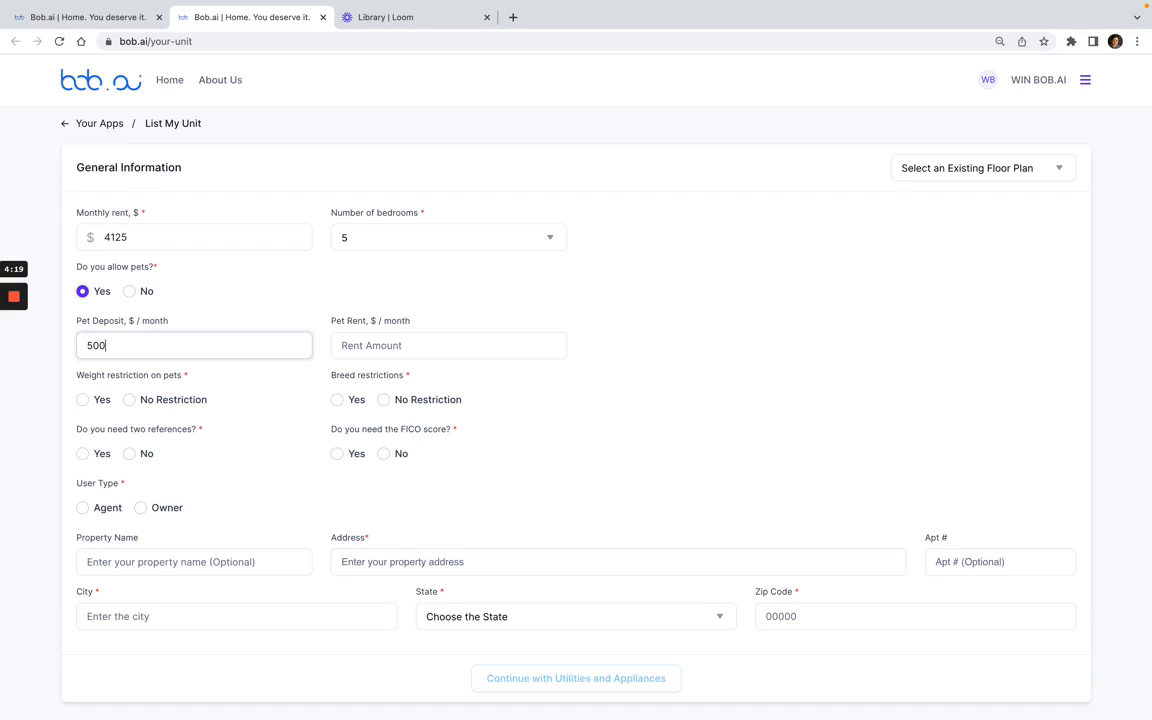
left_click(448, 345)
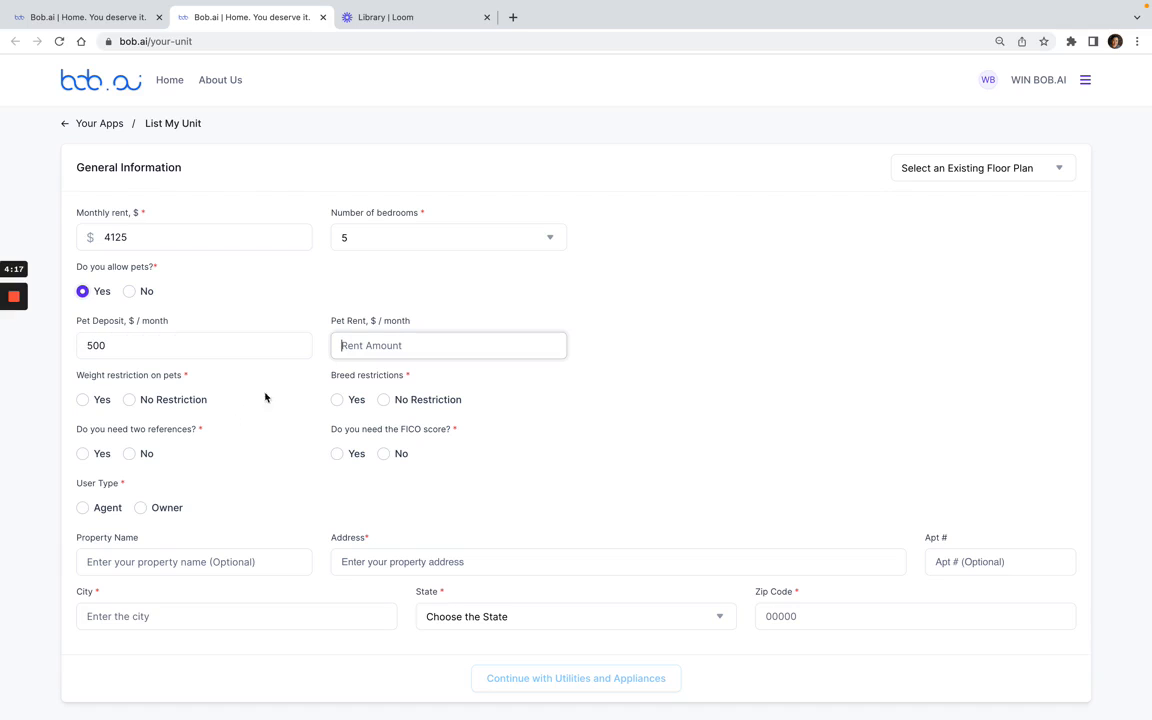
Step: Add a 'no aggressive breeds' restriction and require no references or FICO
left_click(337, 399)
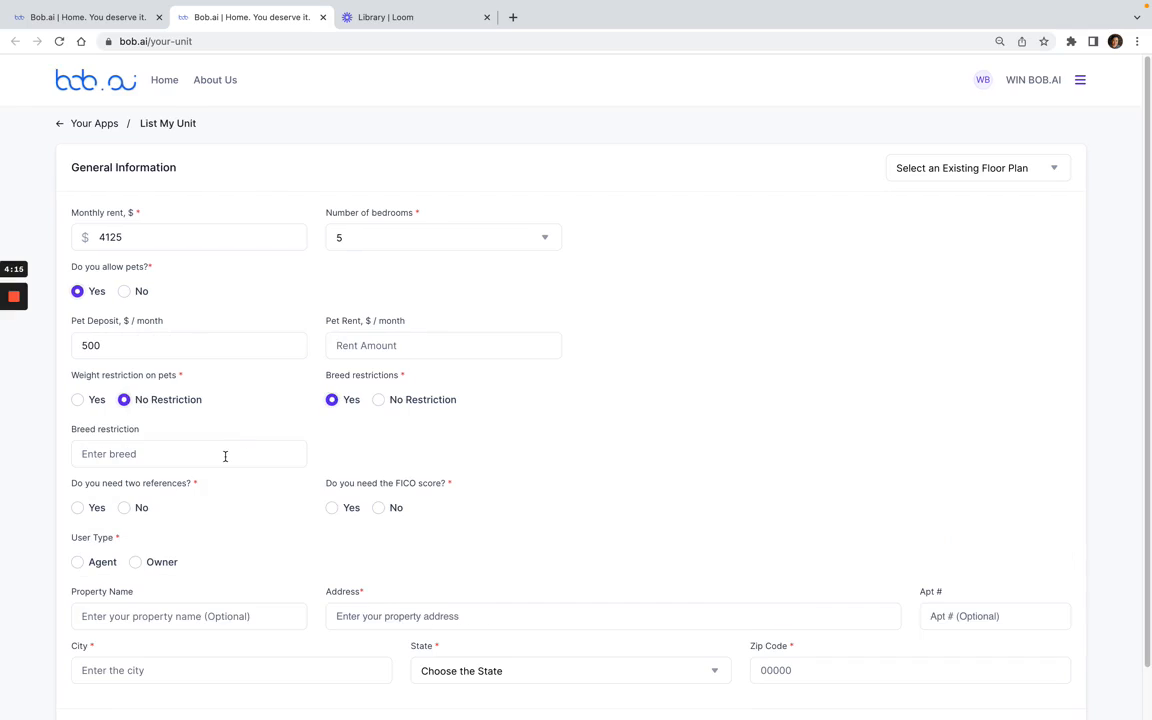
type("no agg")
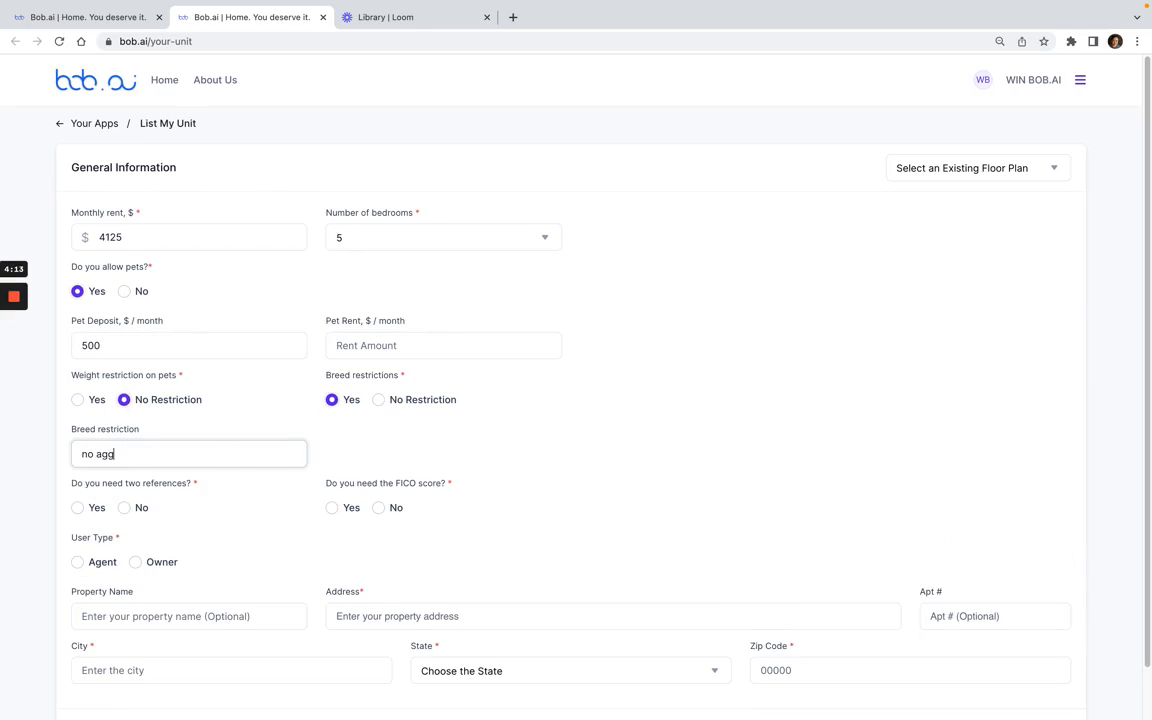
type("ressive breeds, no pit b")
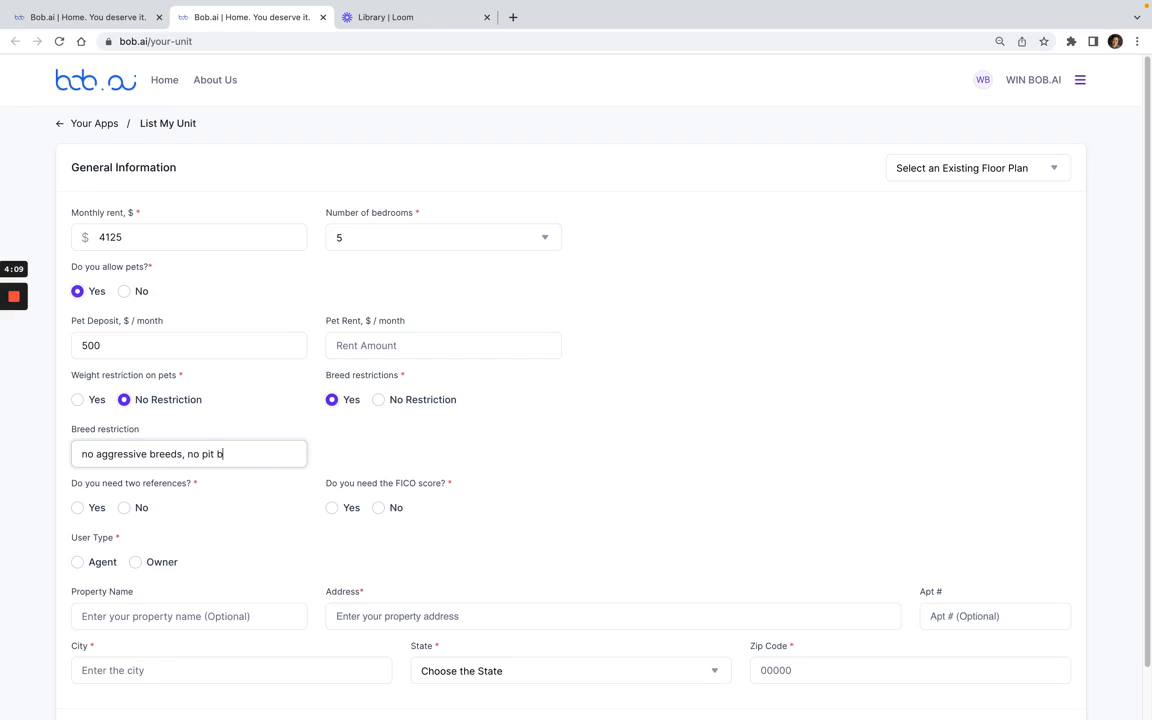
left_click(124, 507)
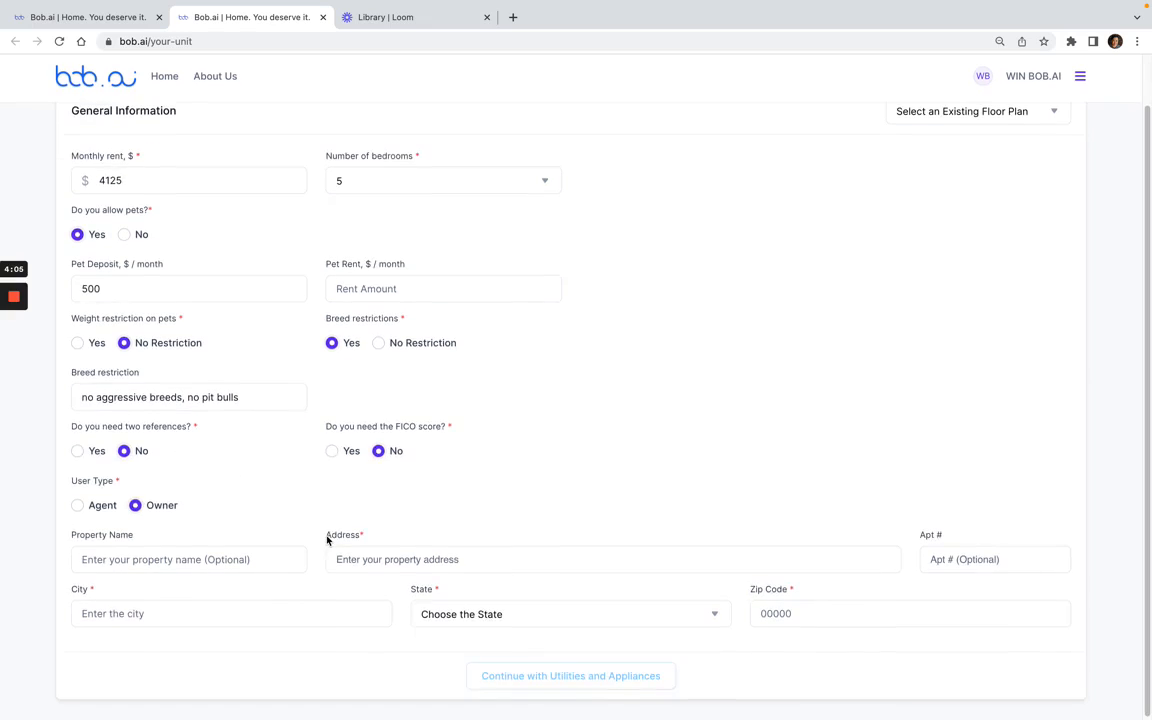
left_click(612, 559)
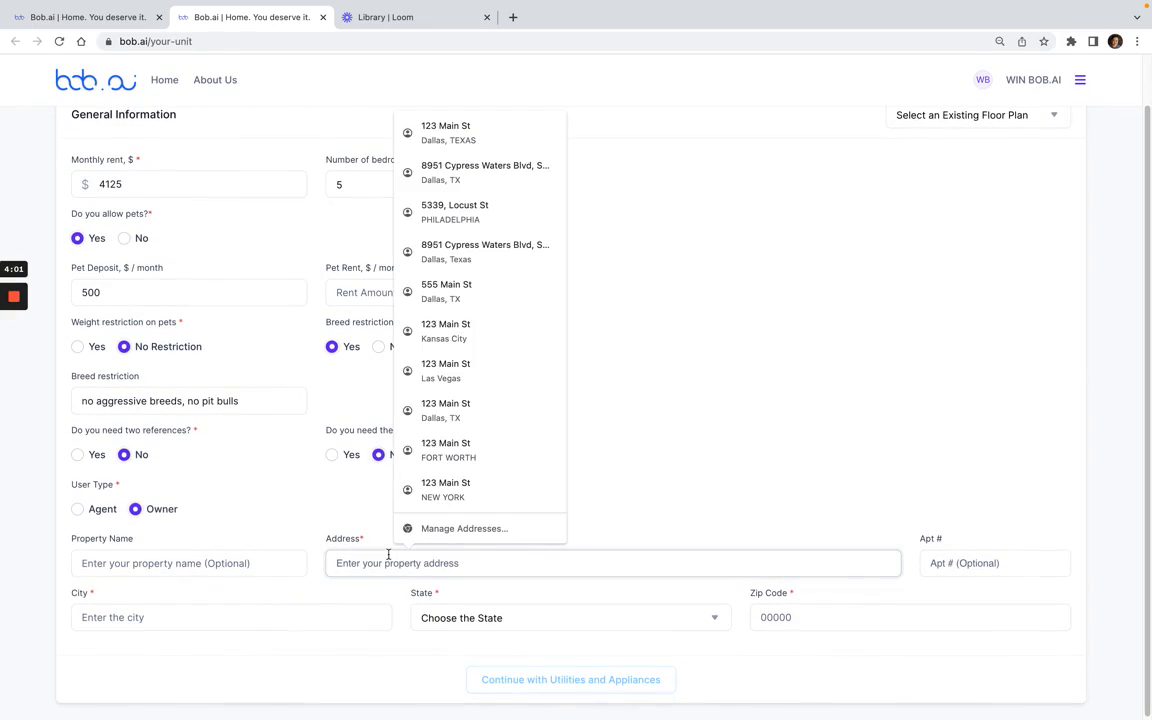
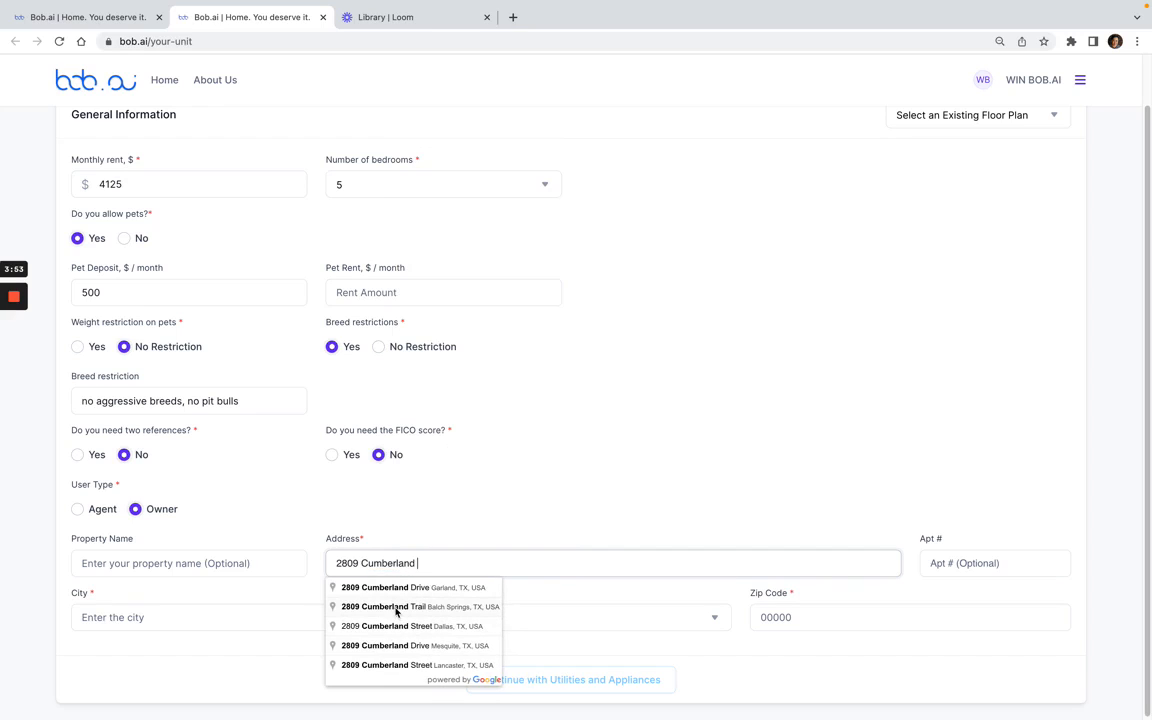
left_click(413, 606)
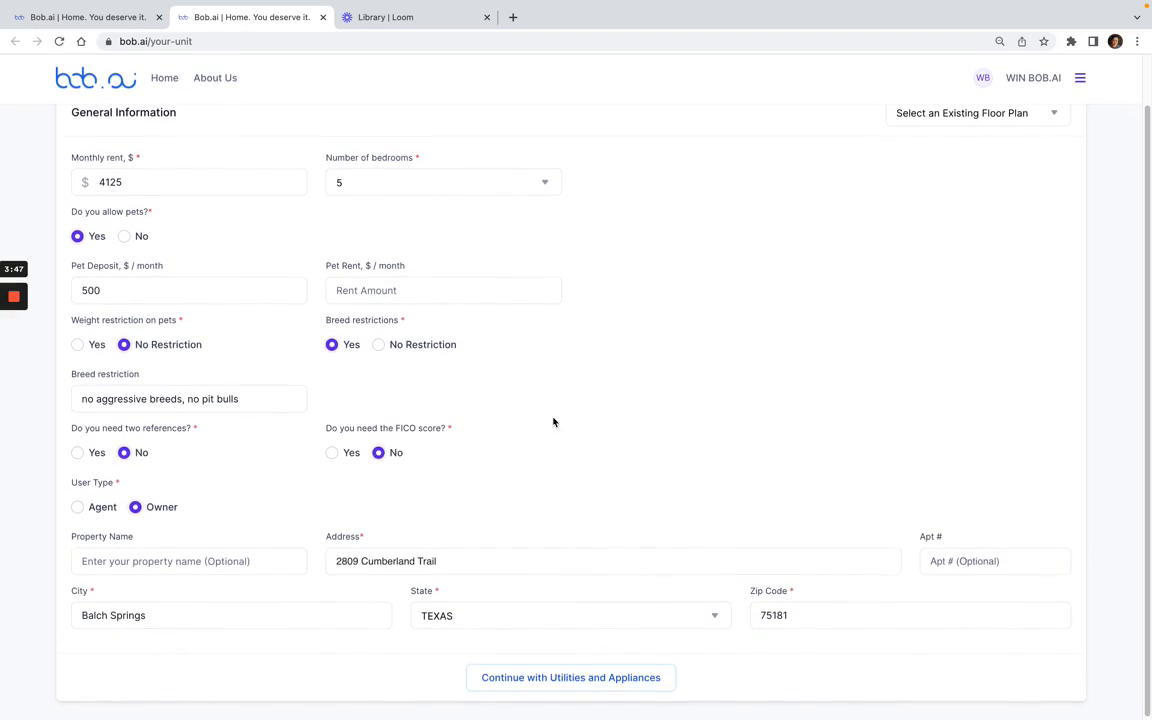
left_click(189, 563)
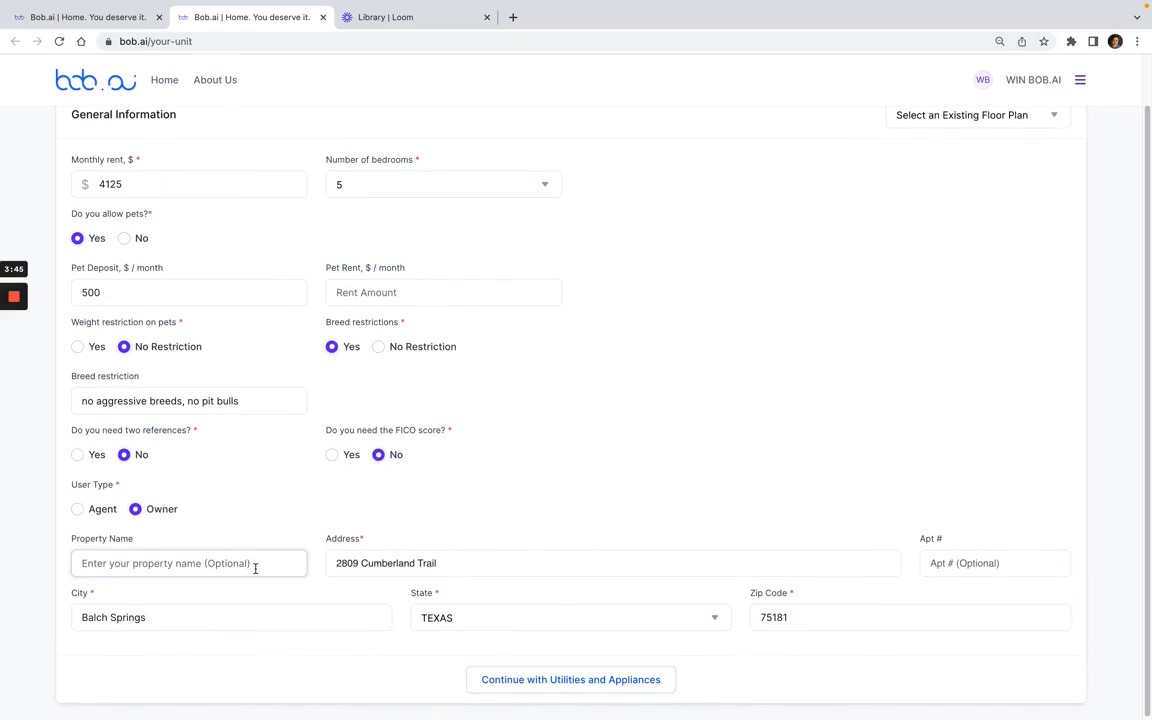
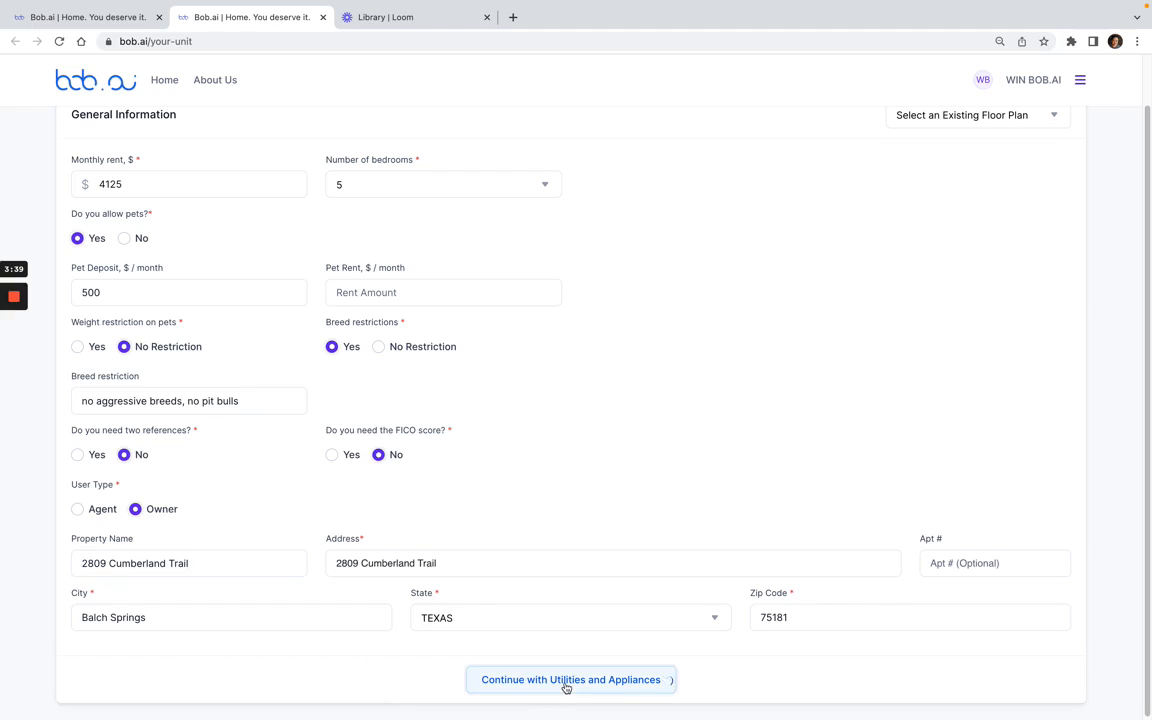
left_click(570, 679)
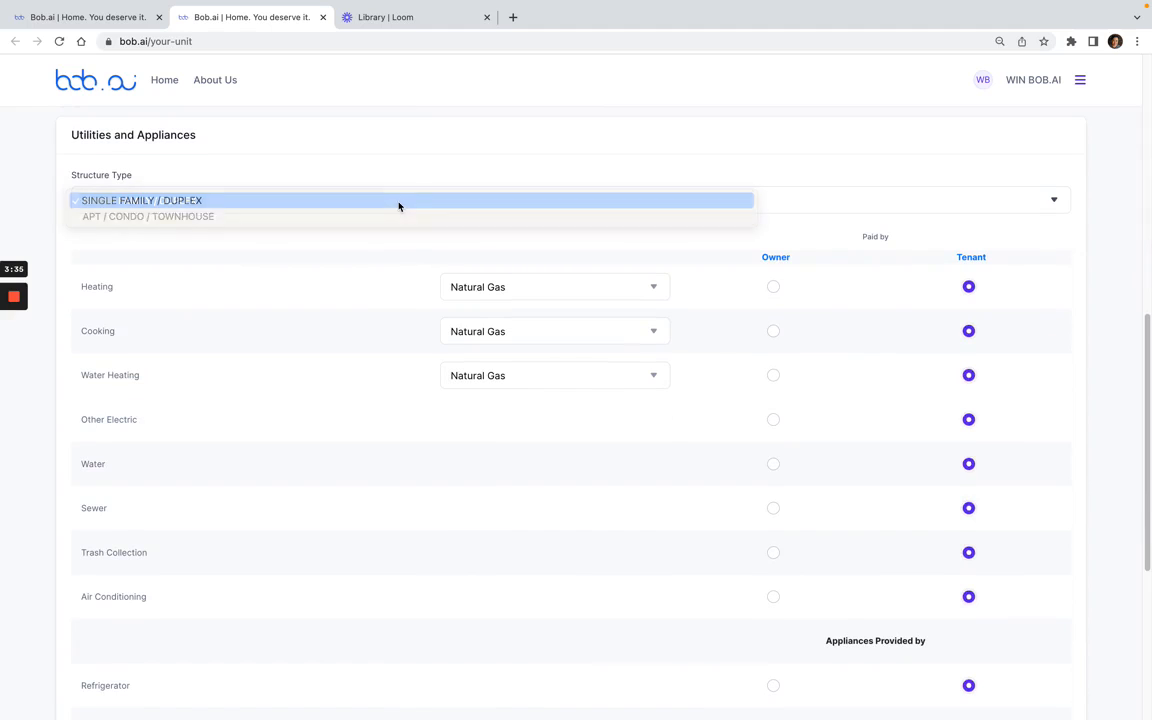
Step: Keep the single family structure and set heating and water heating to electric
left_click(141, 200)
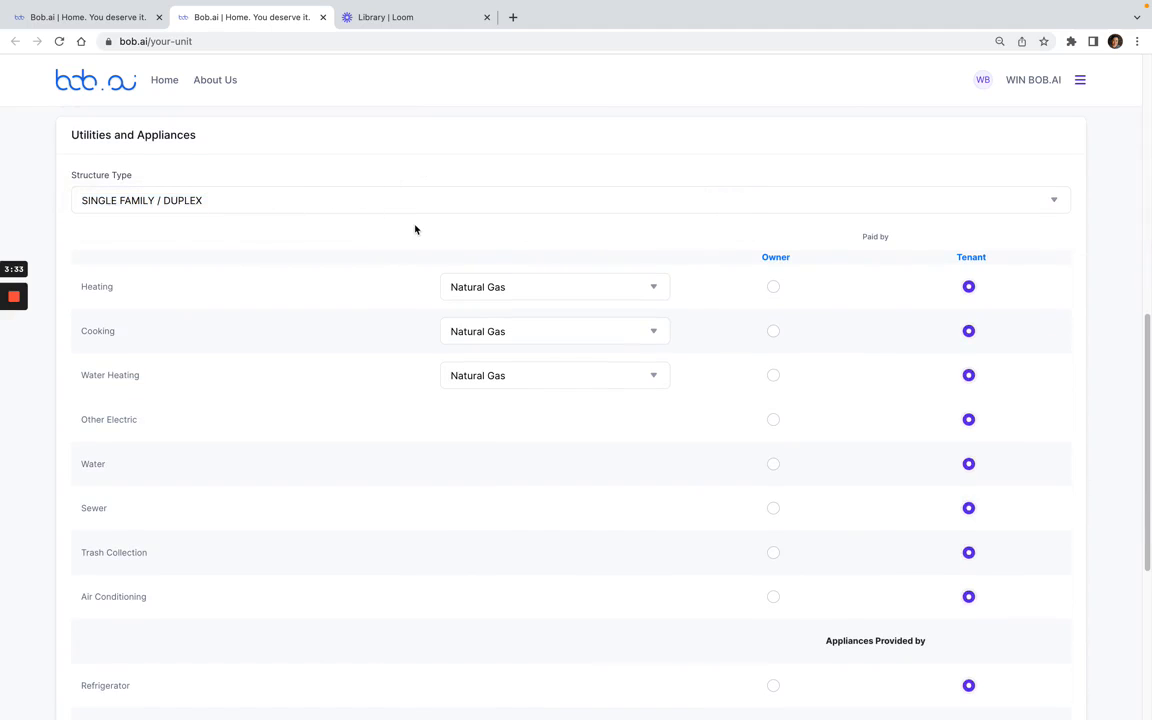
left_click(554, 287)
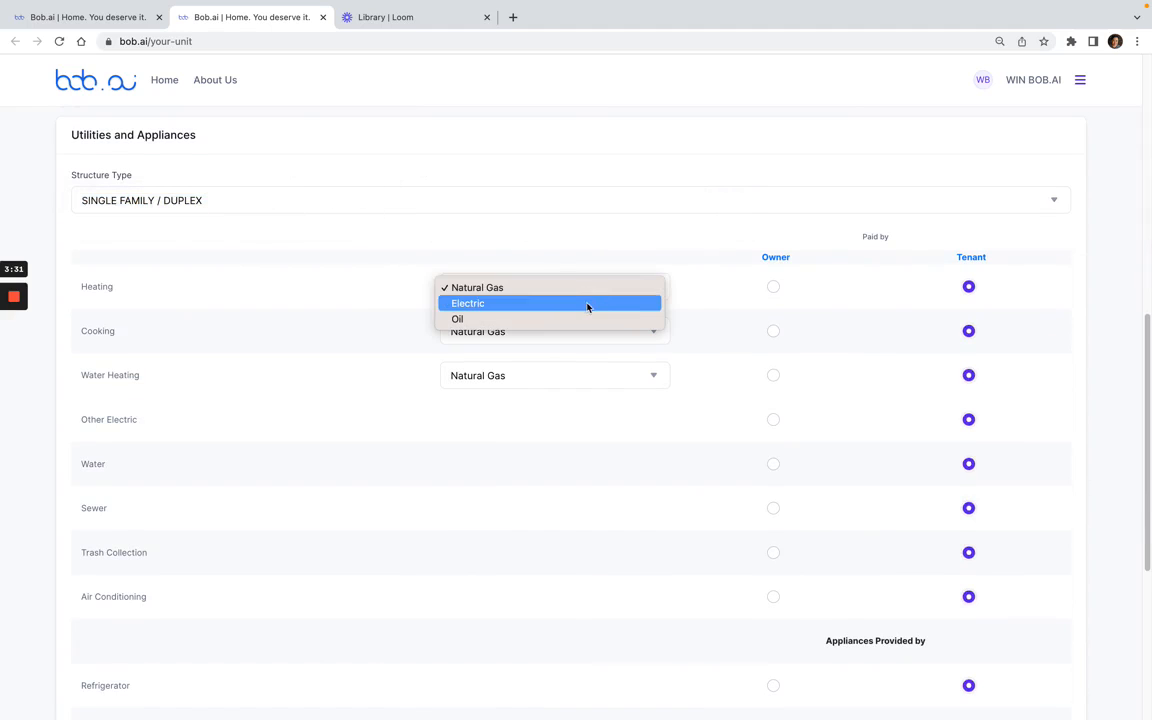
left_click(467, 303)
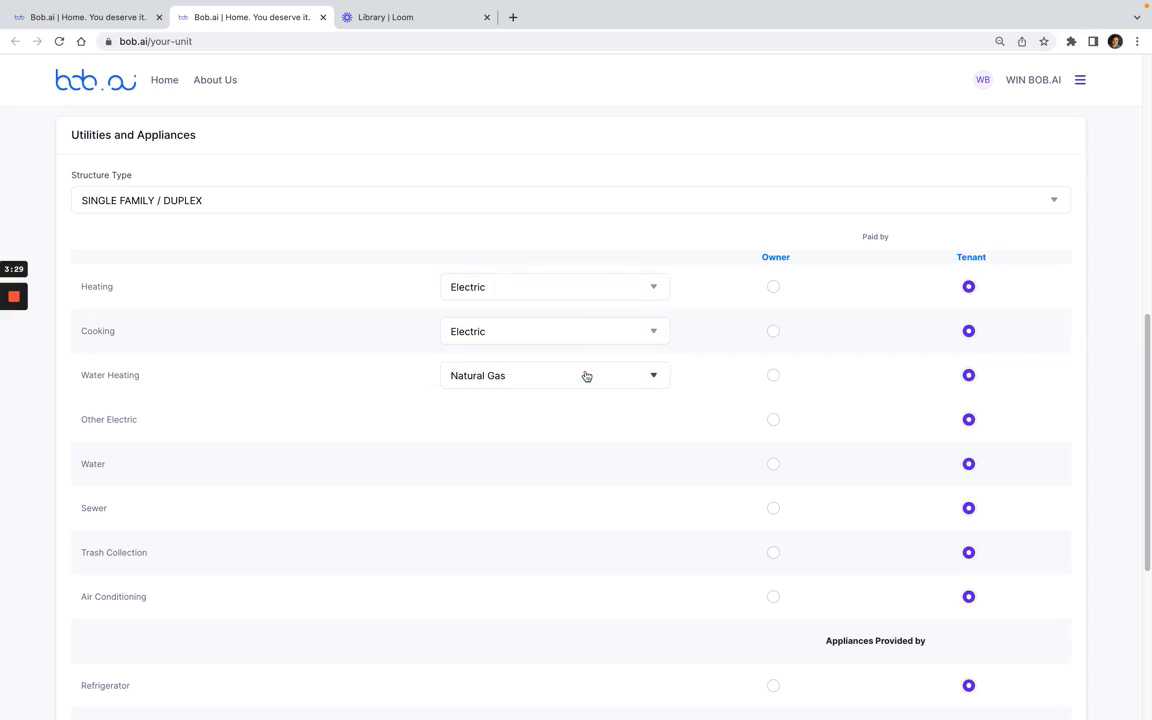
left_click(555, 375)
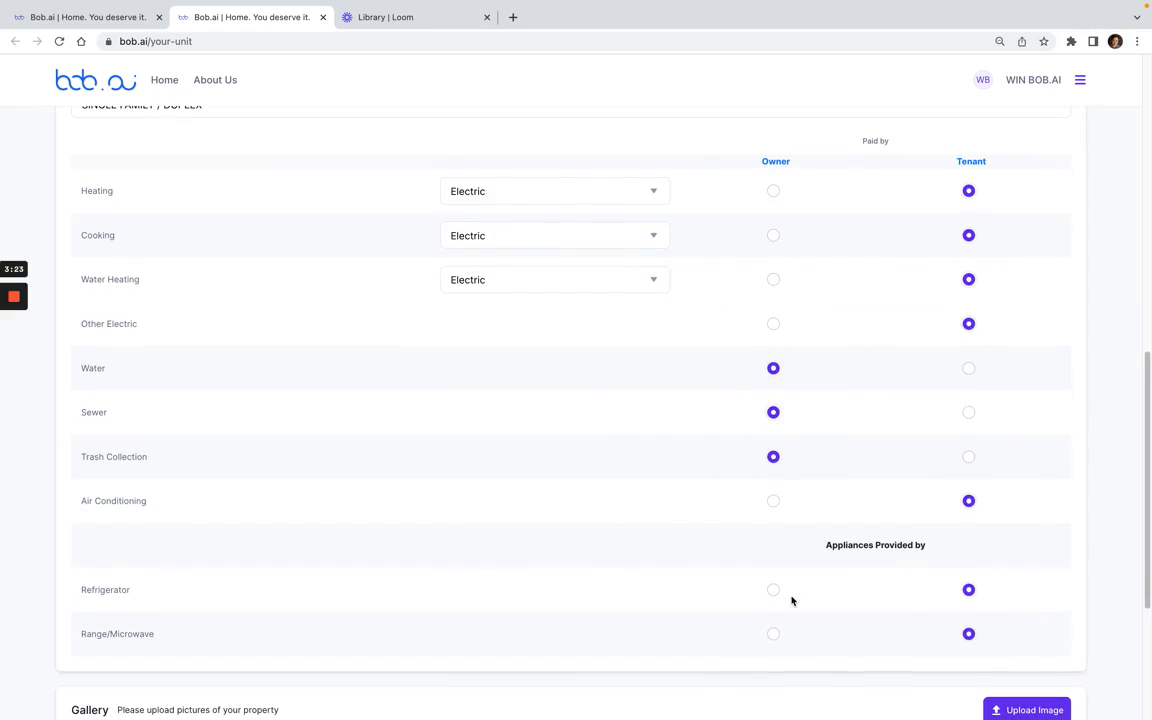
scroll("down", 3)
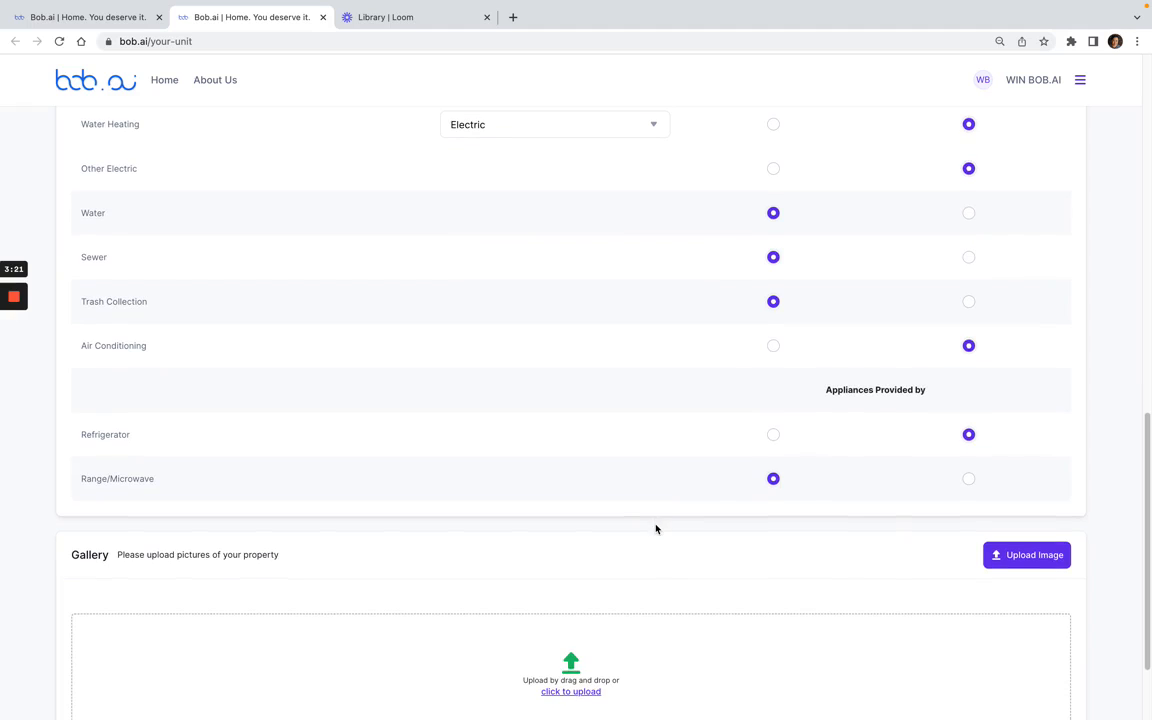
mouse_move(640, 506)
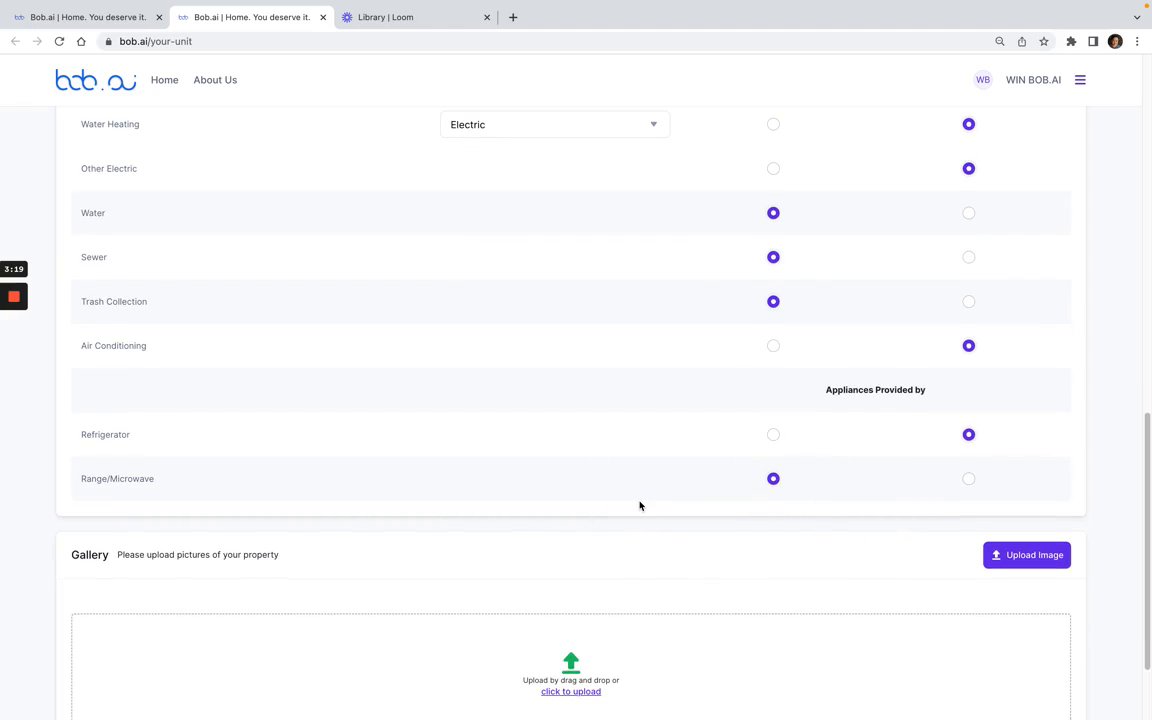
scroll("down", 3)
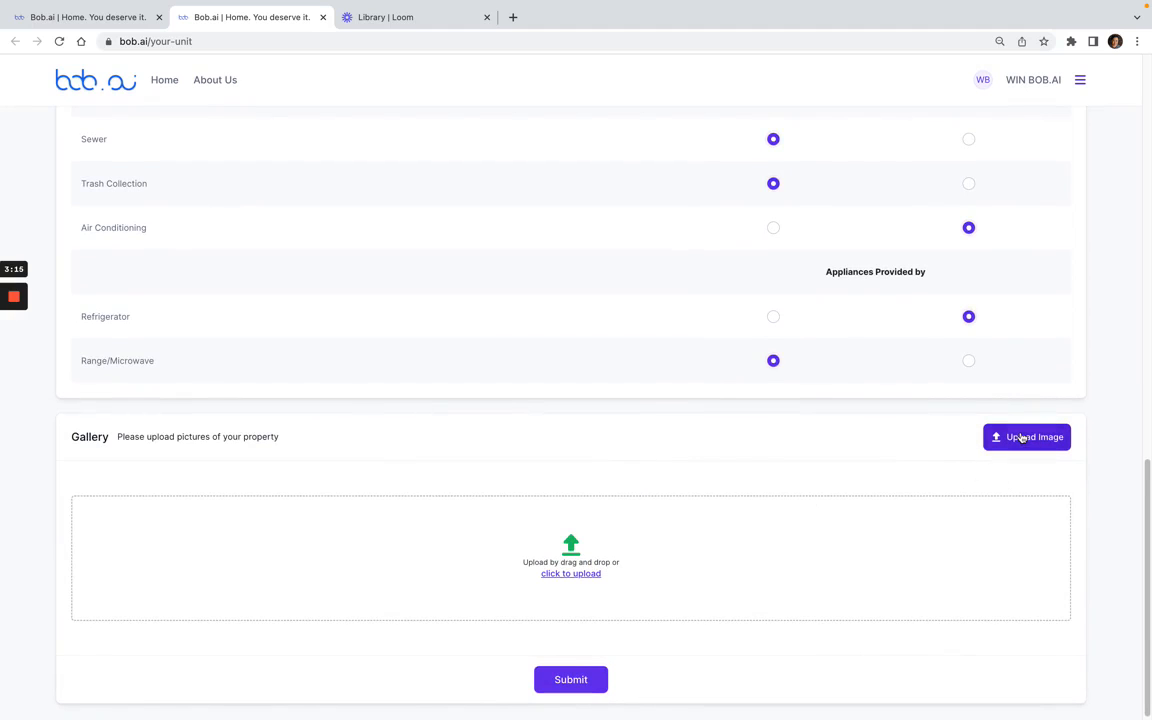
left_click(1027, 437)
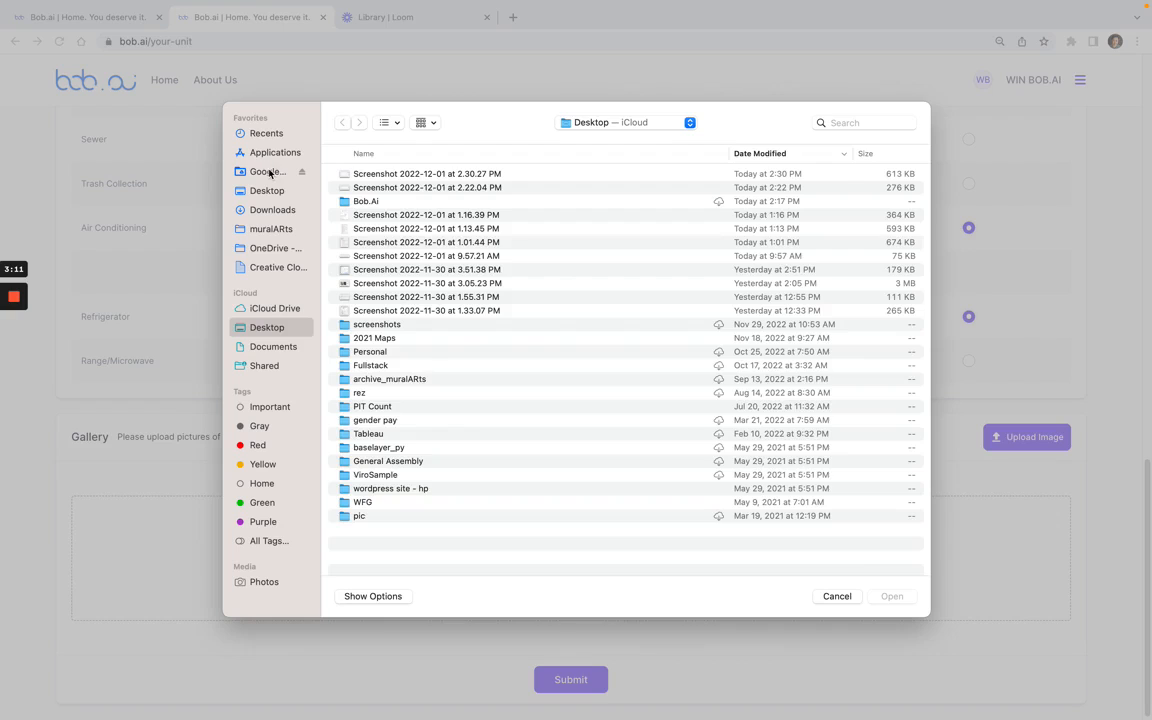
left_click(267, 171)
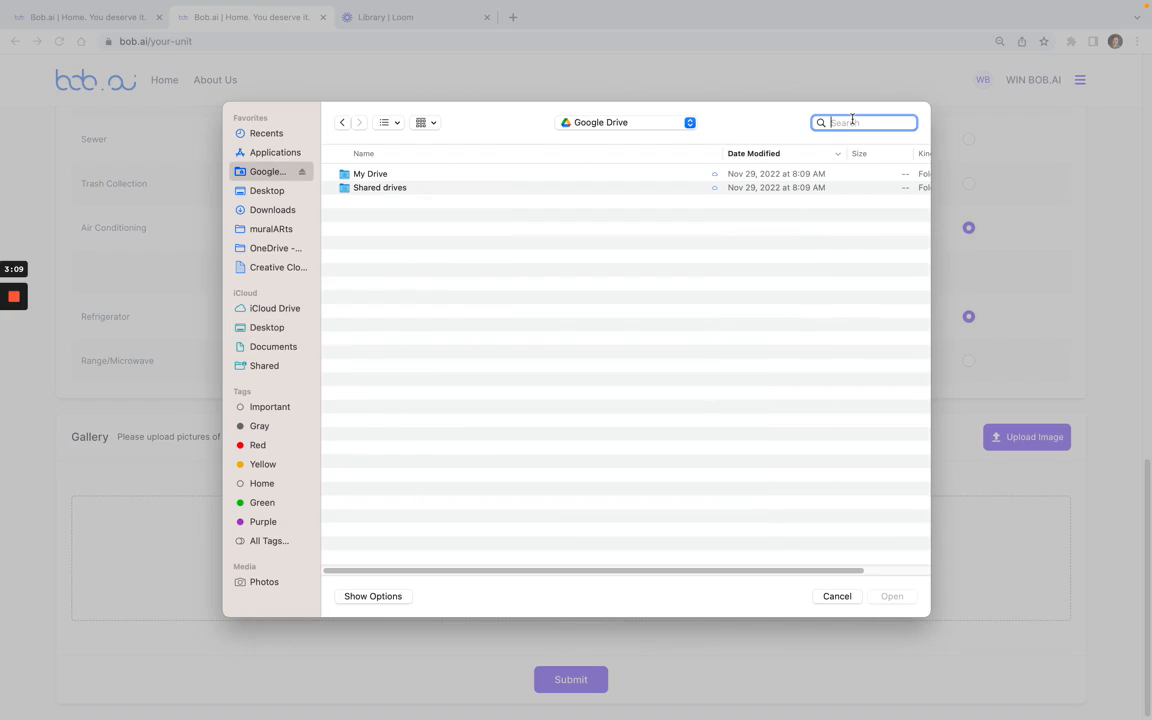
type("hon")
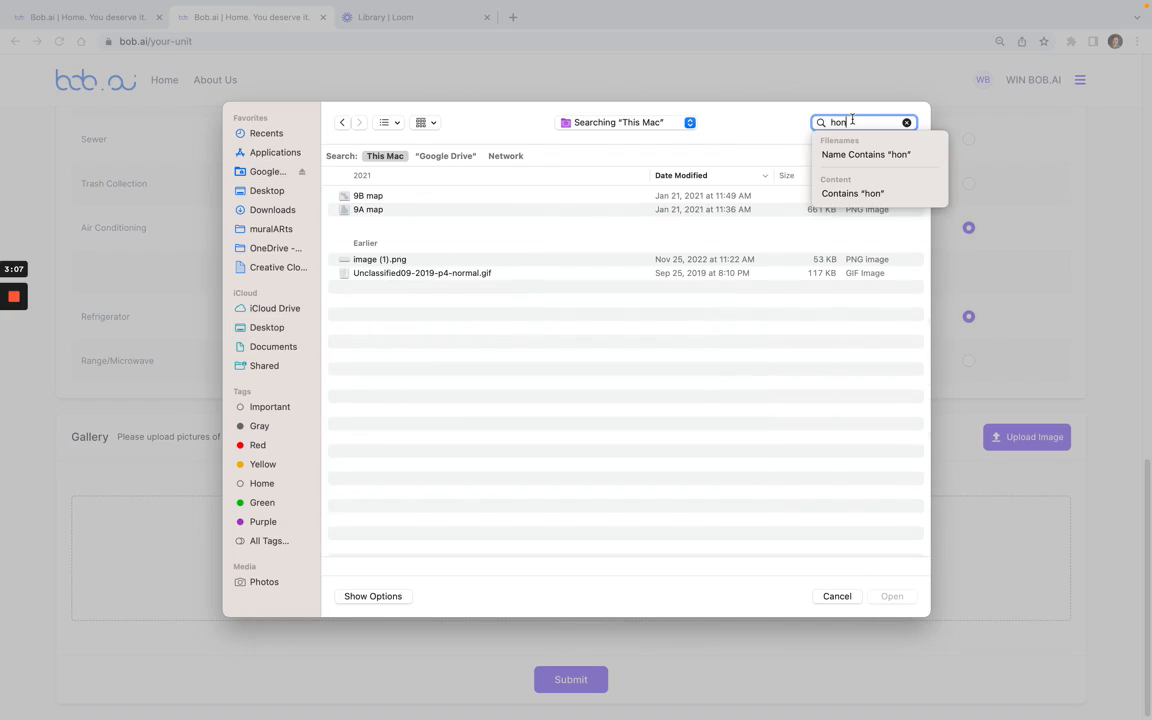
mouse_move(520, 216)
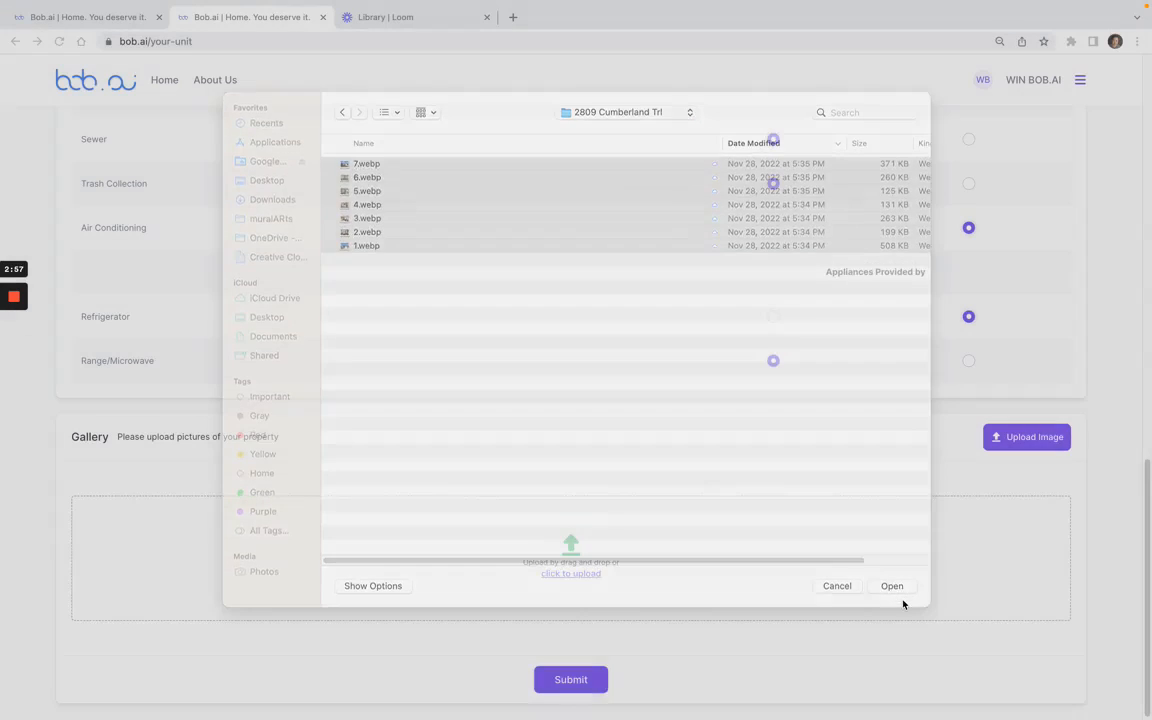
left_click(891, 586)
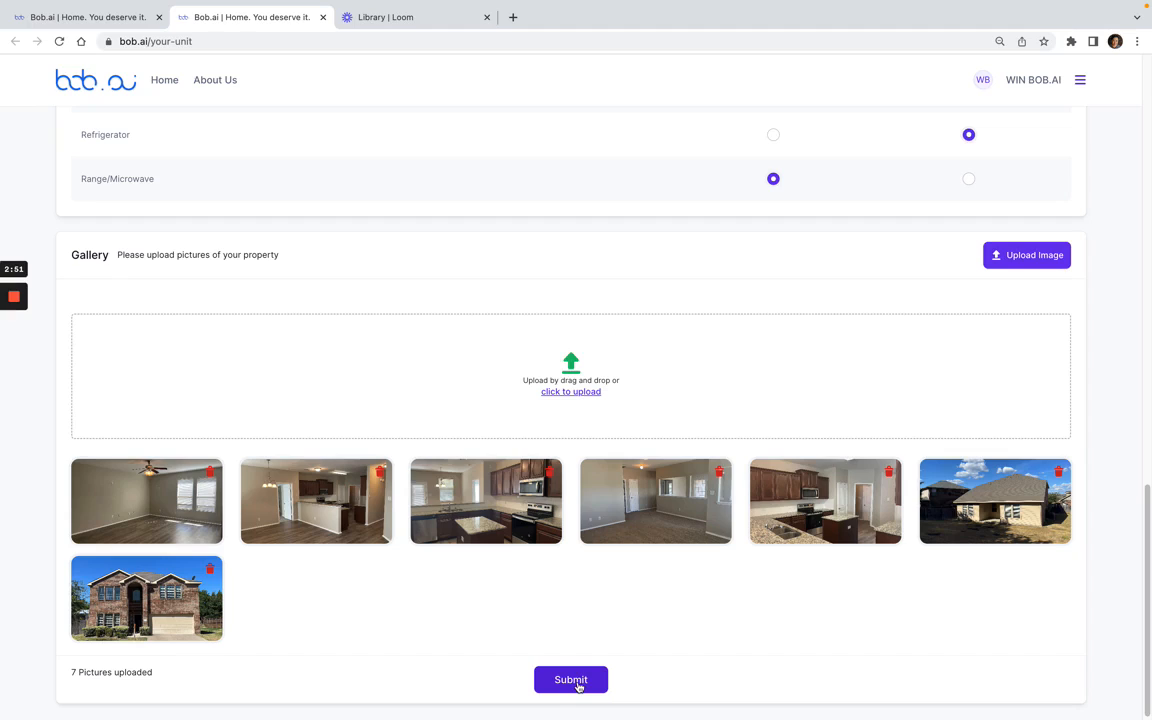
mouse_move(571, 680)
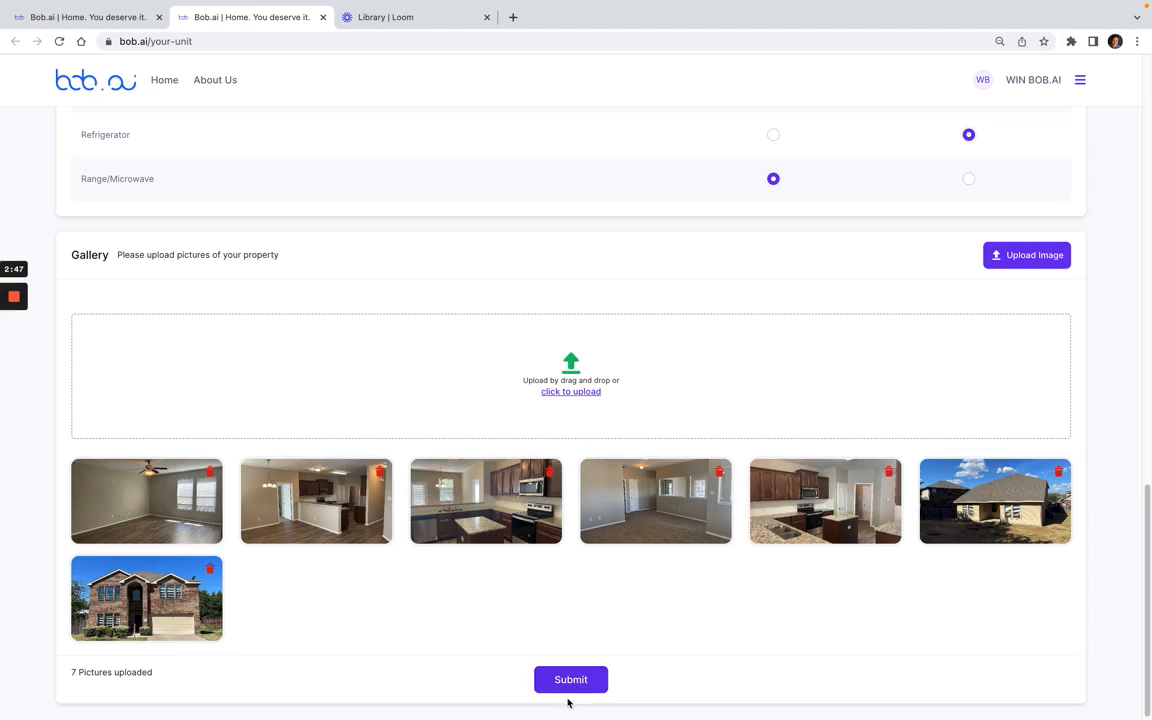
left_click(570, 679)
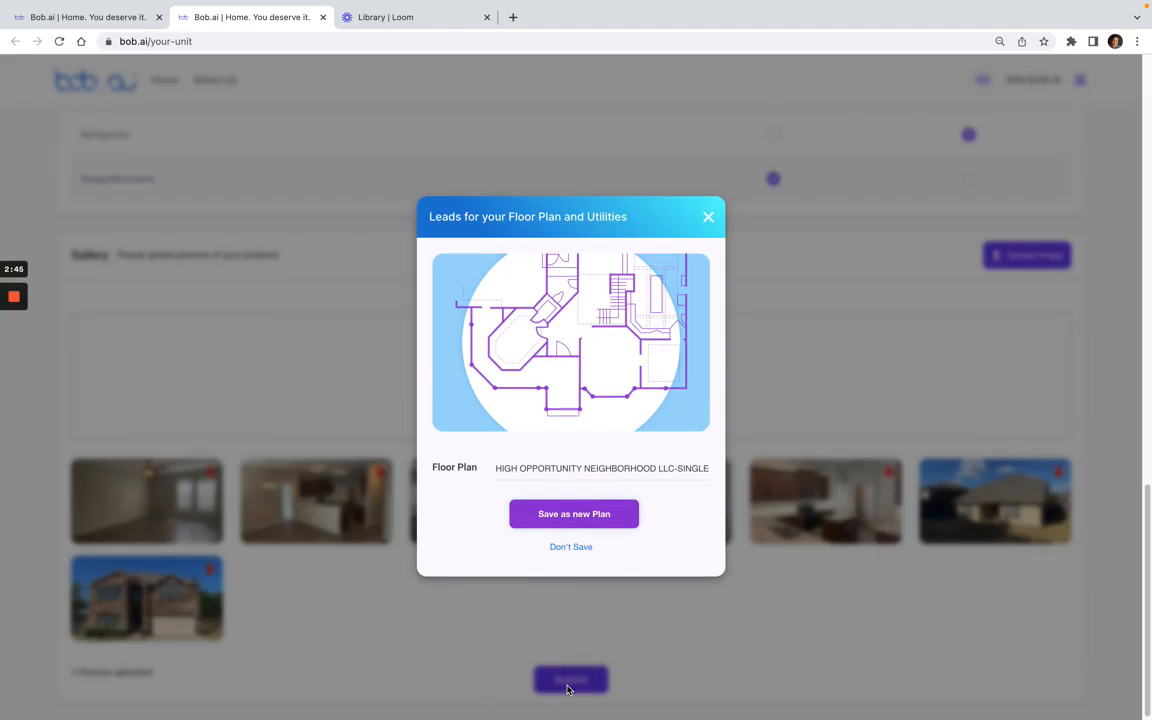
triple_click(602, 468)
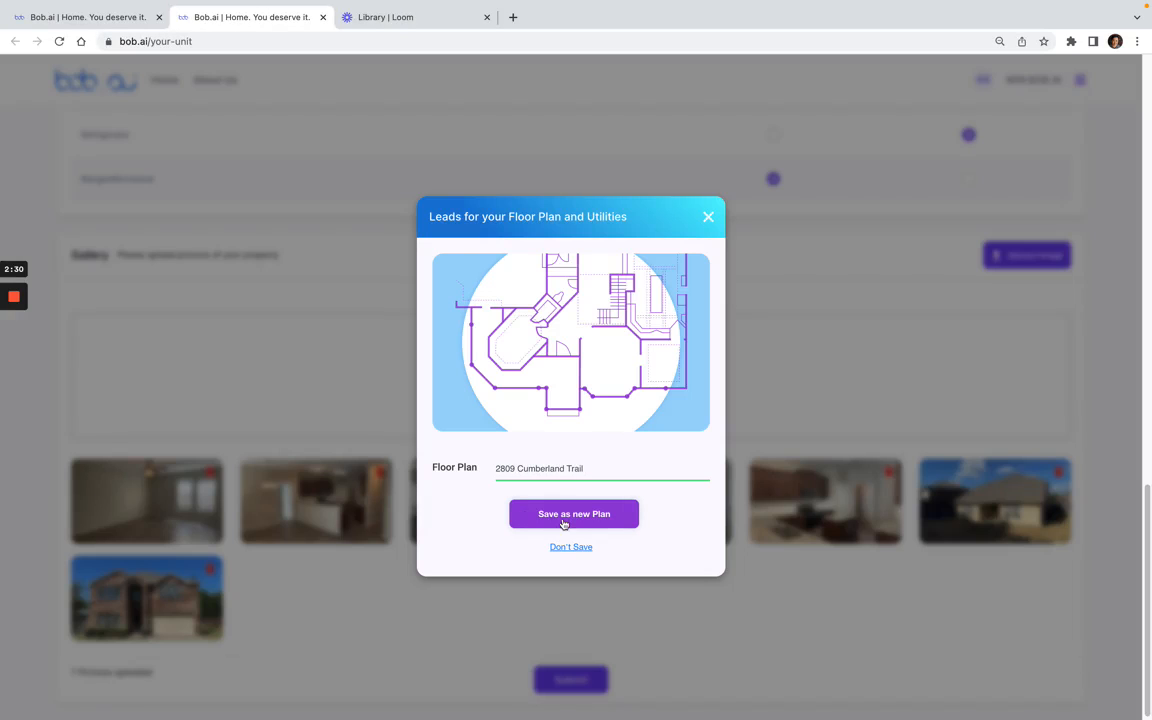
left_click(574, 513)
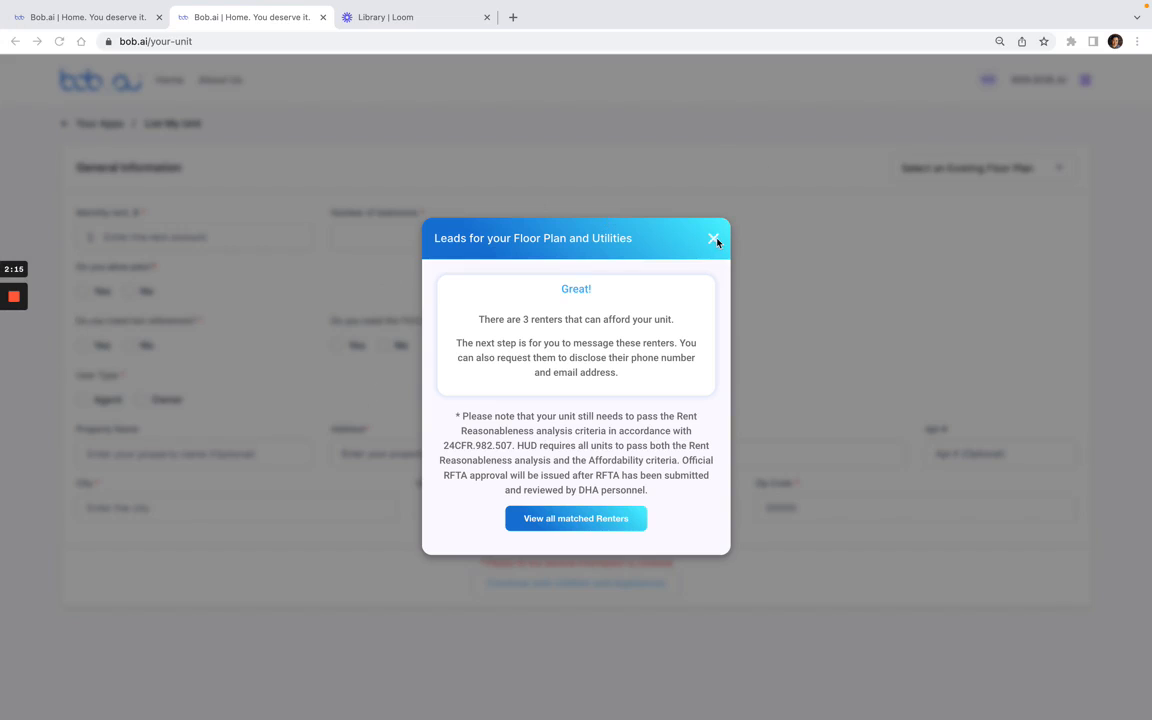
Step: Close the matched-renters Leads notice and return to the Home page
left_click(714, 240)
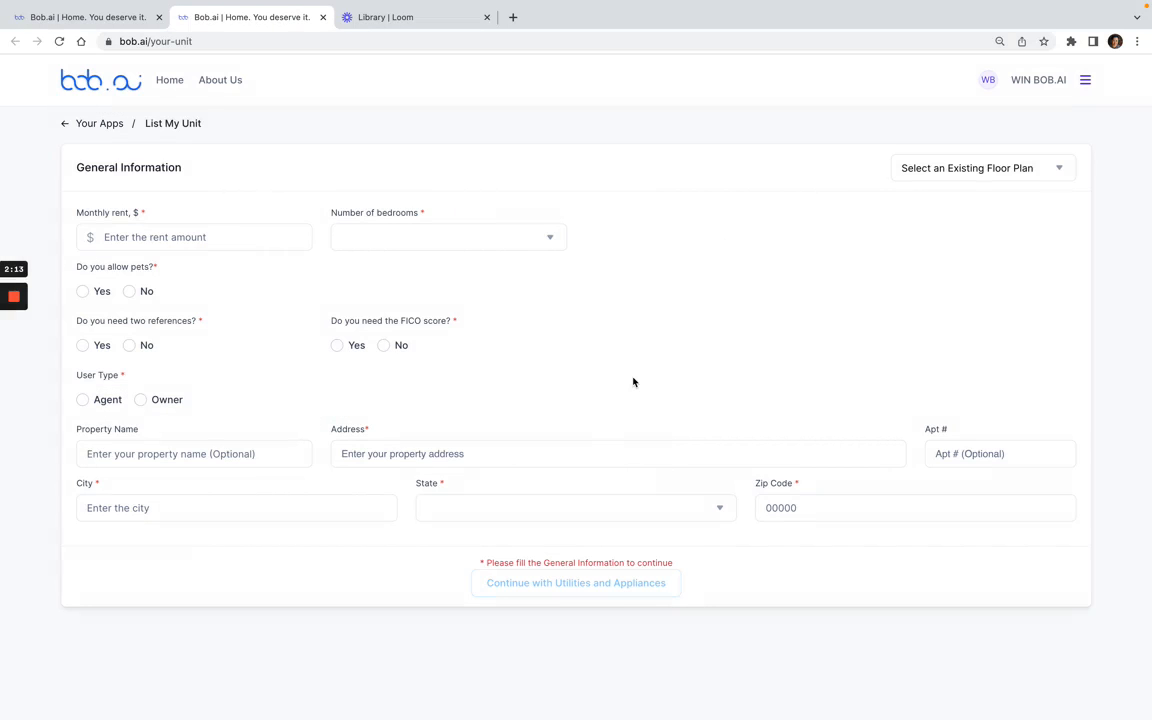
mouse_move(773, 238)
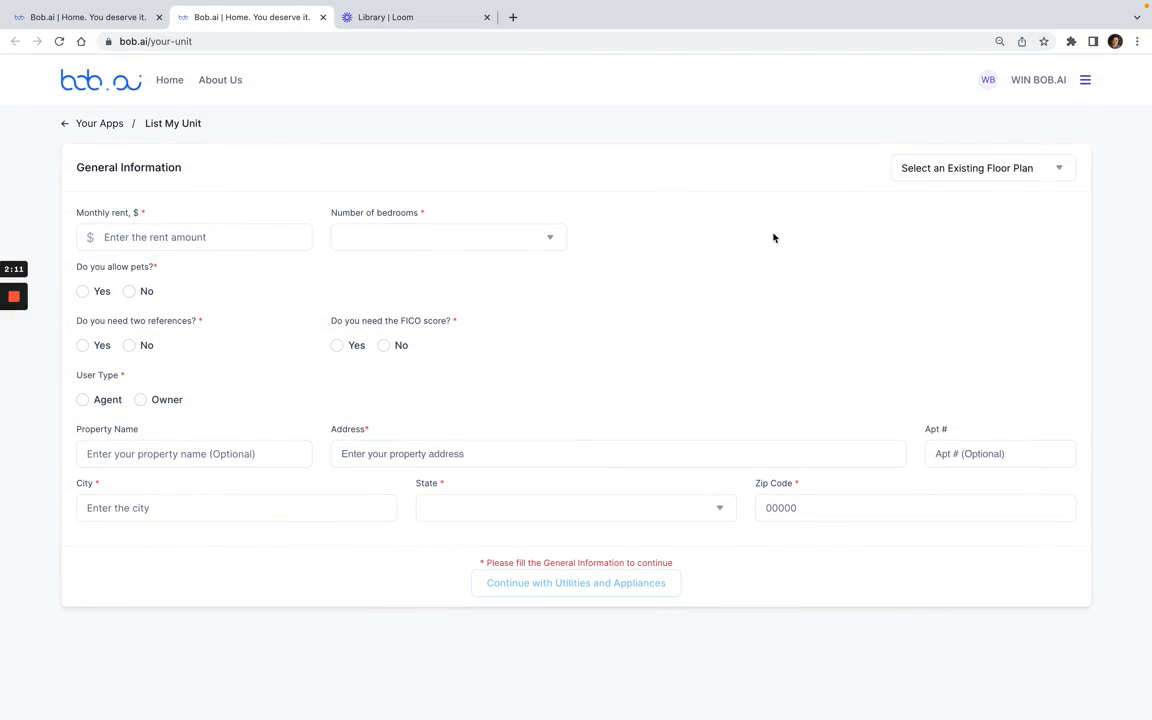
mouse_move(169, 80)
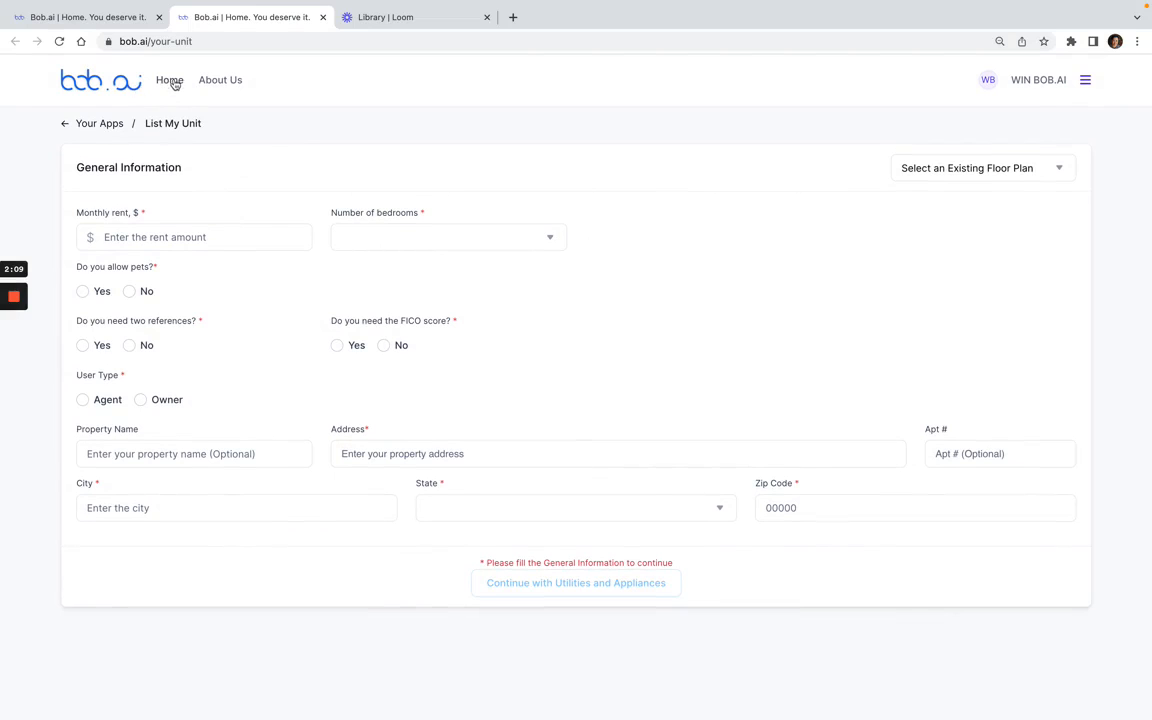
left_click(169, 80)
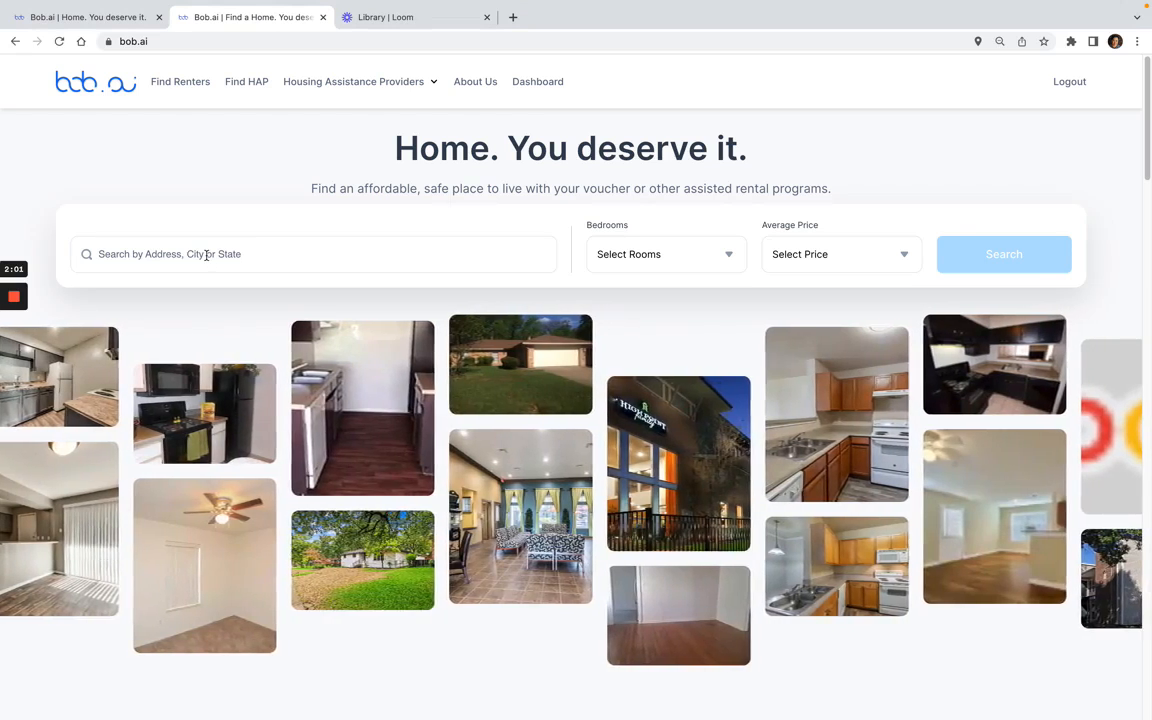
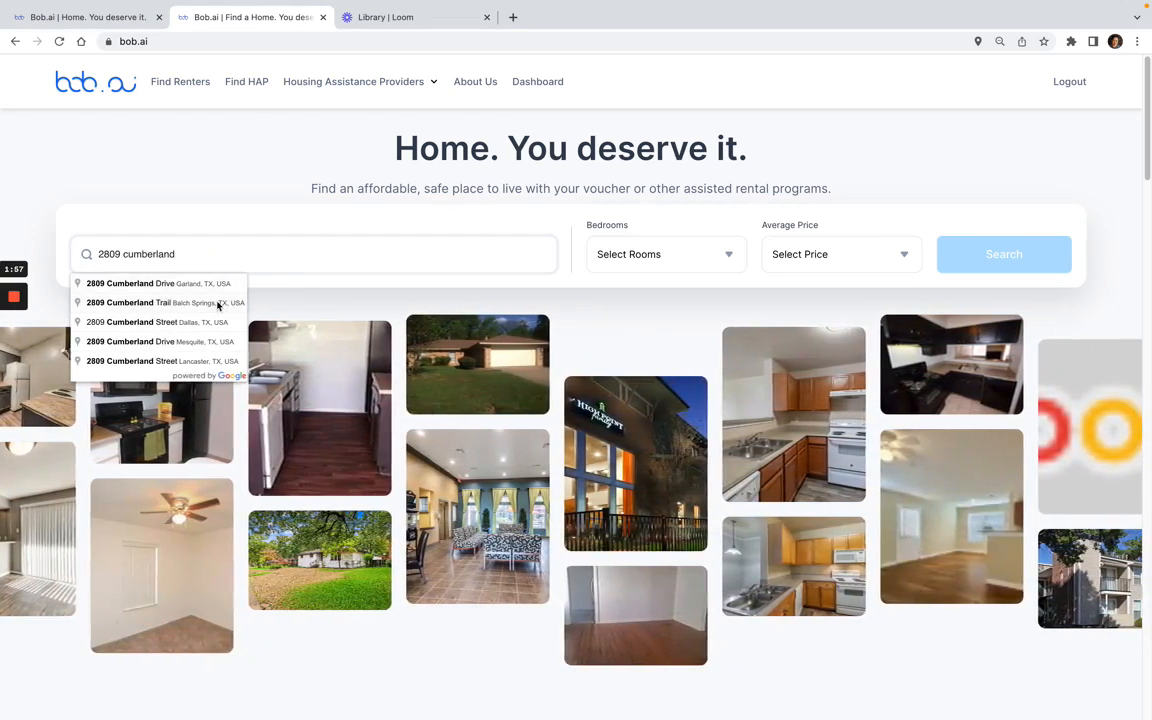
left_click(165, 302)
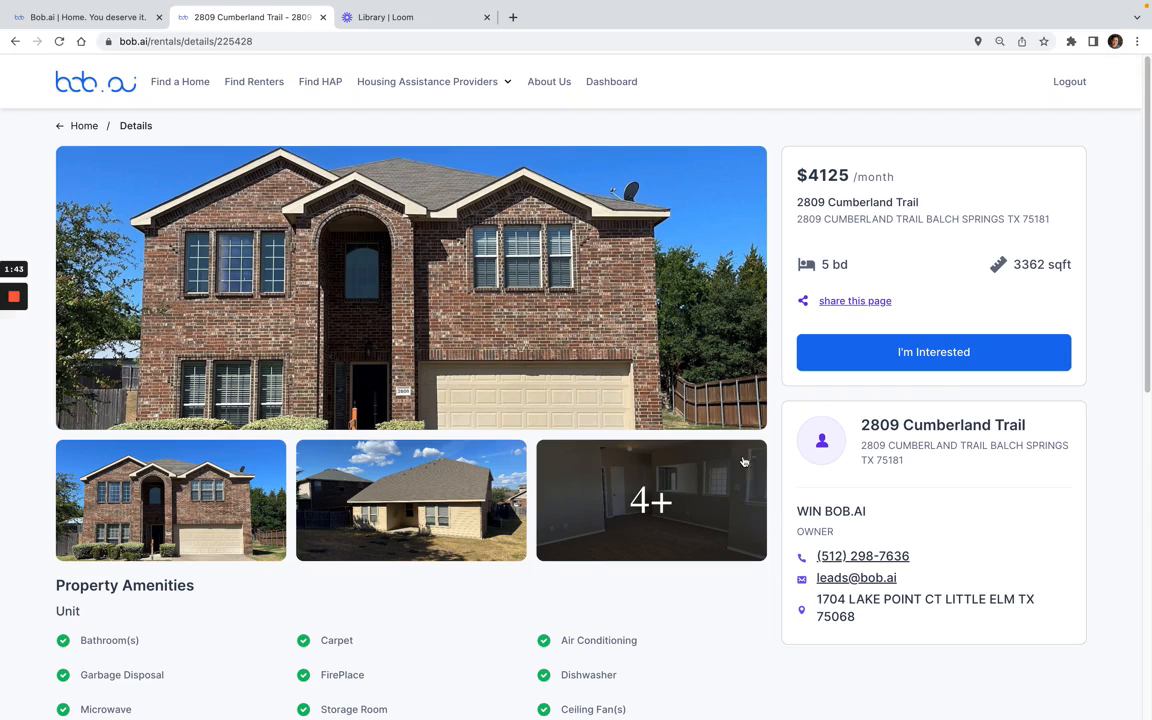
Step: Copy the listing's share link from the Share with dialog
left_click(854, 300)
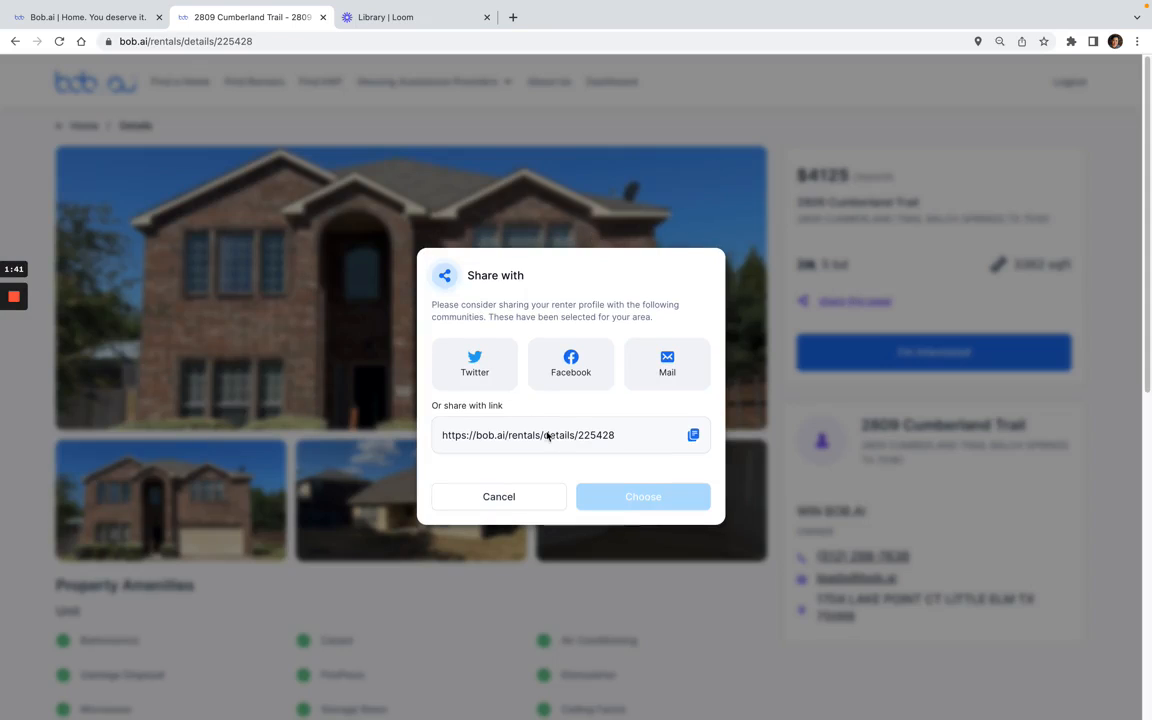
left_click(693, 435)
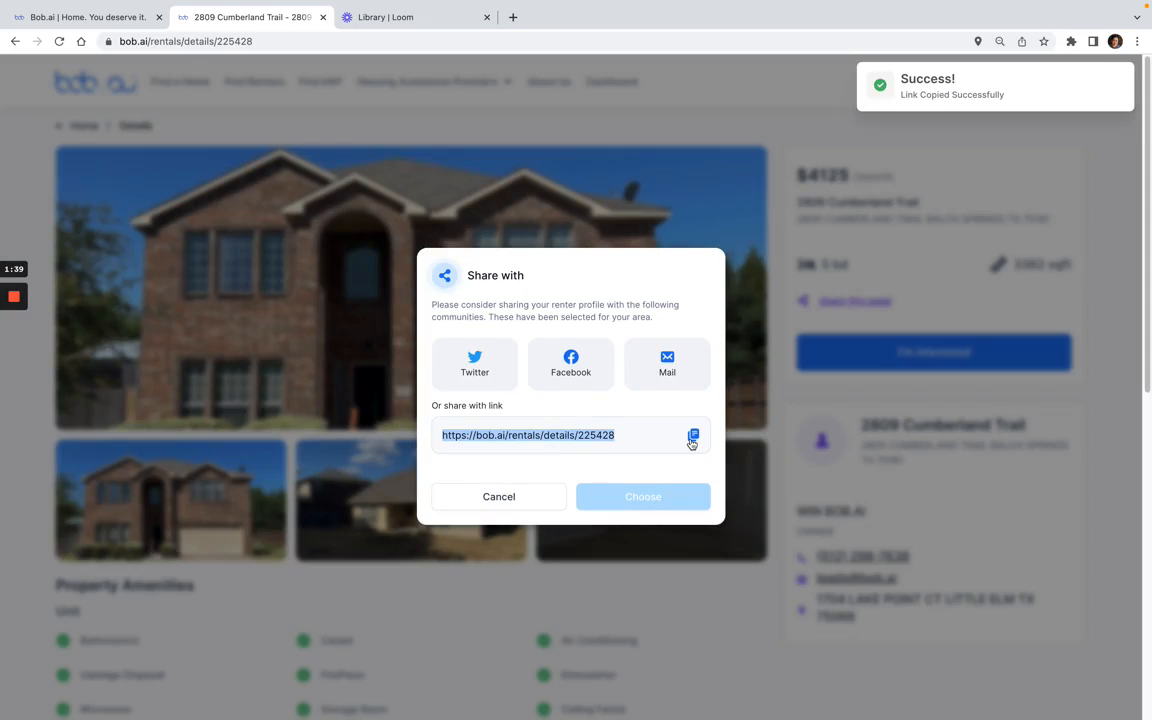